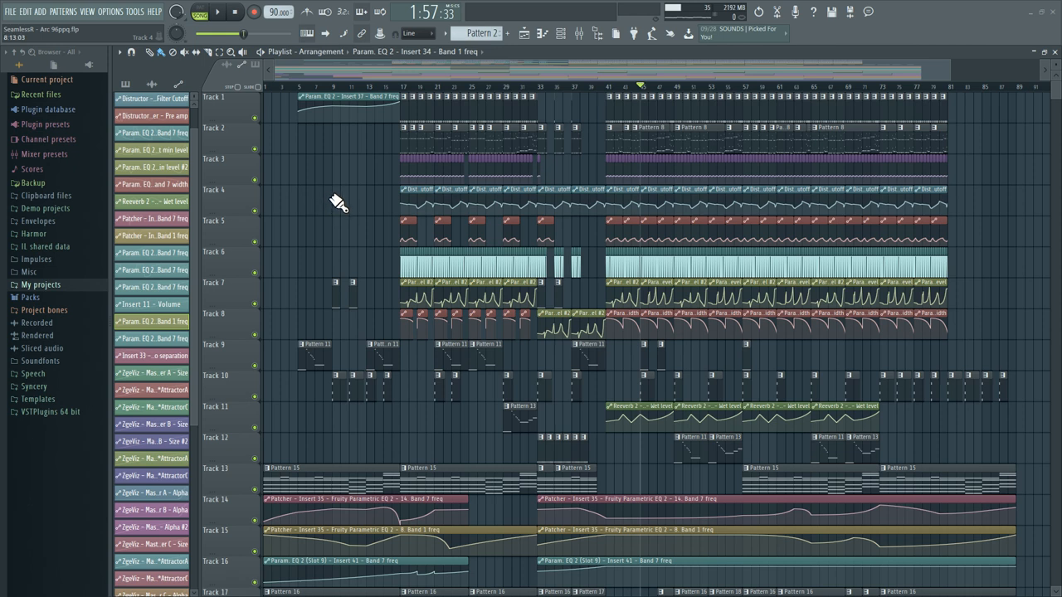
mouse_move(355, 186)
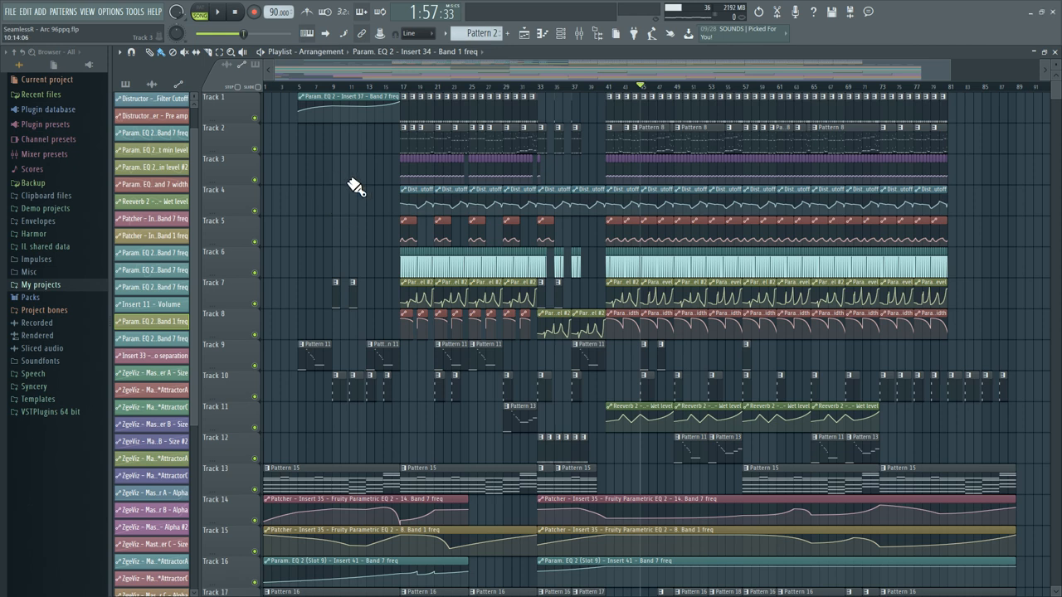
mouse_move(345, 181)
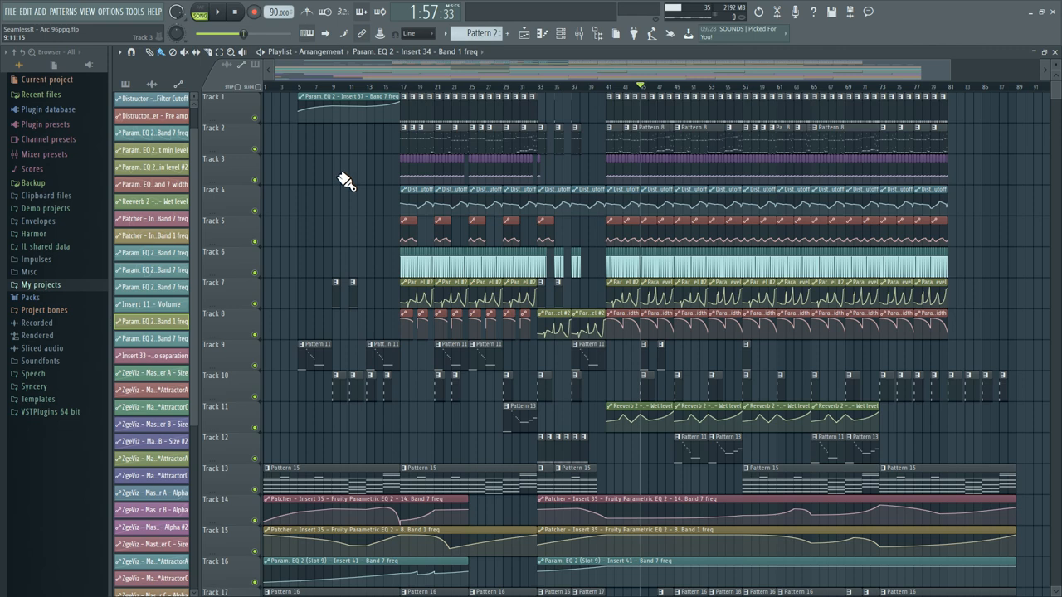
Step: Show the channel rack with its sampler instrument, then put it away and scroll the view
left_click(561, 33)
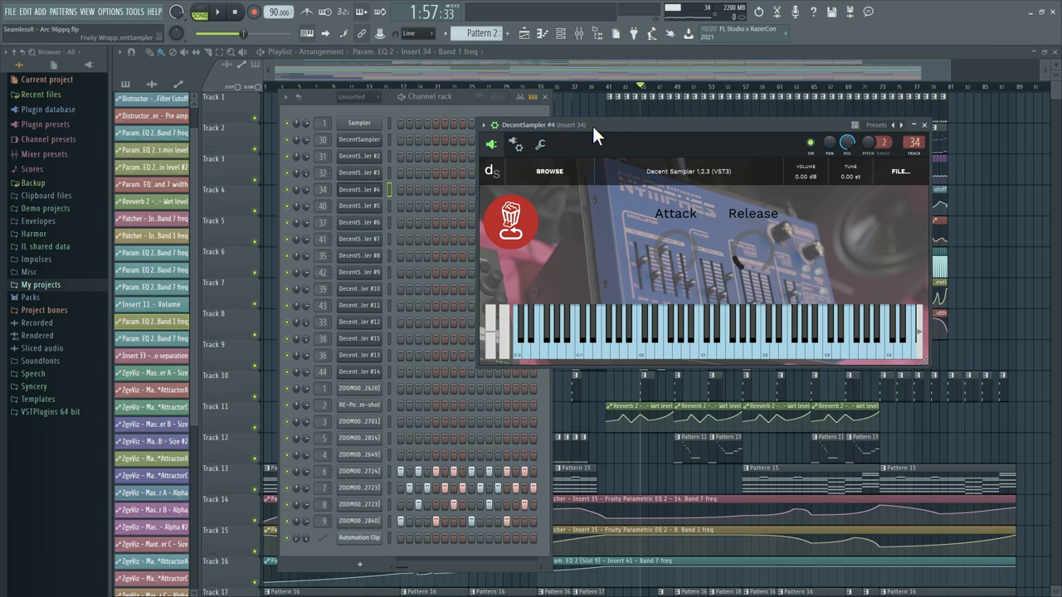
left_click(922, 124)
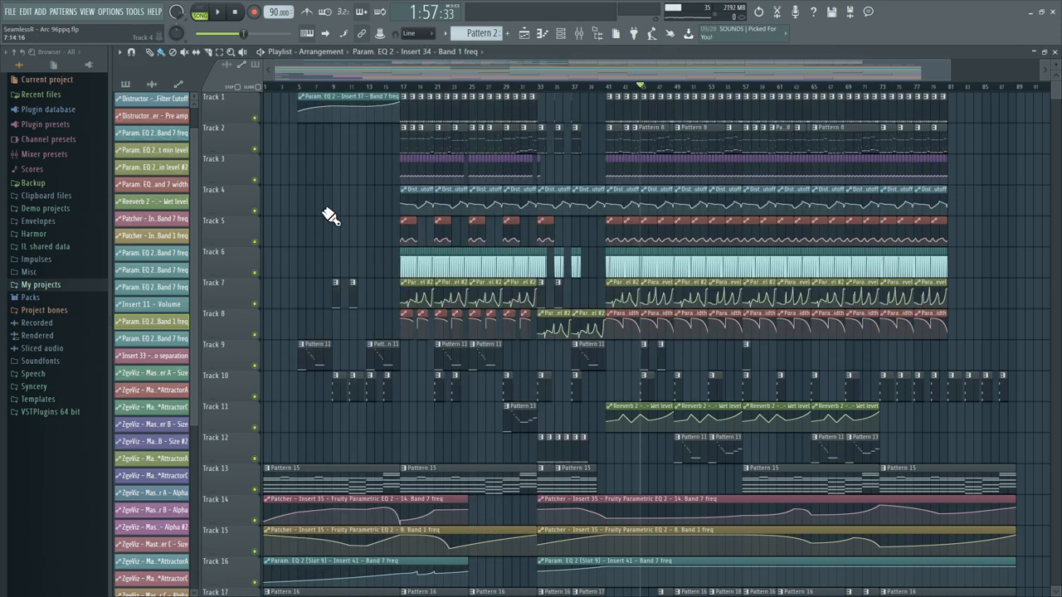
scroll("down", 3)
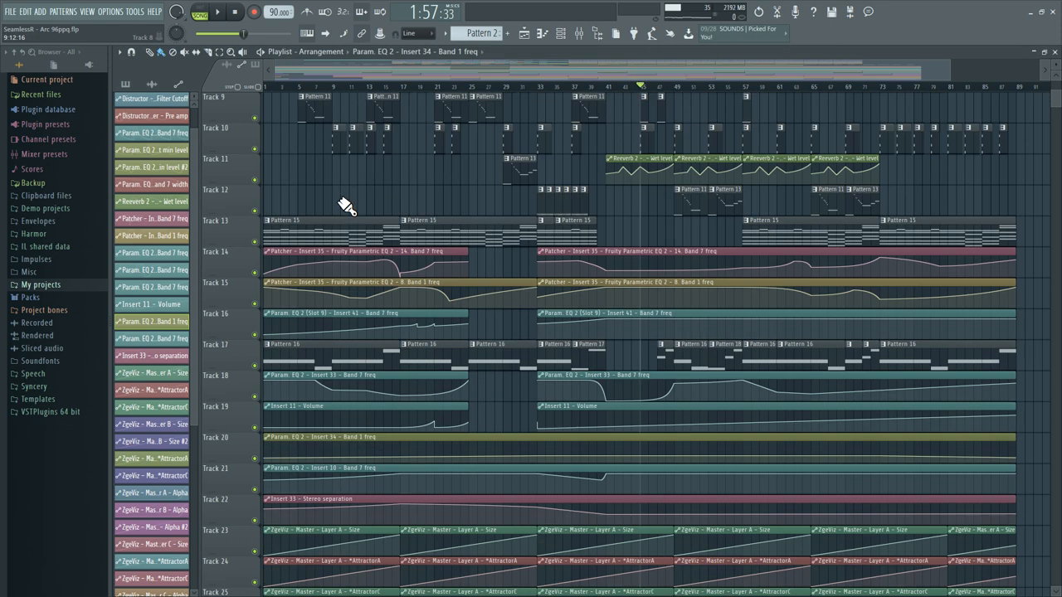
scroll("down", 3)
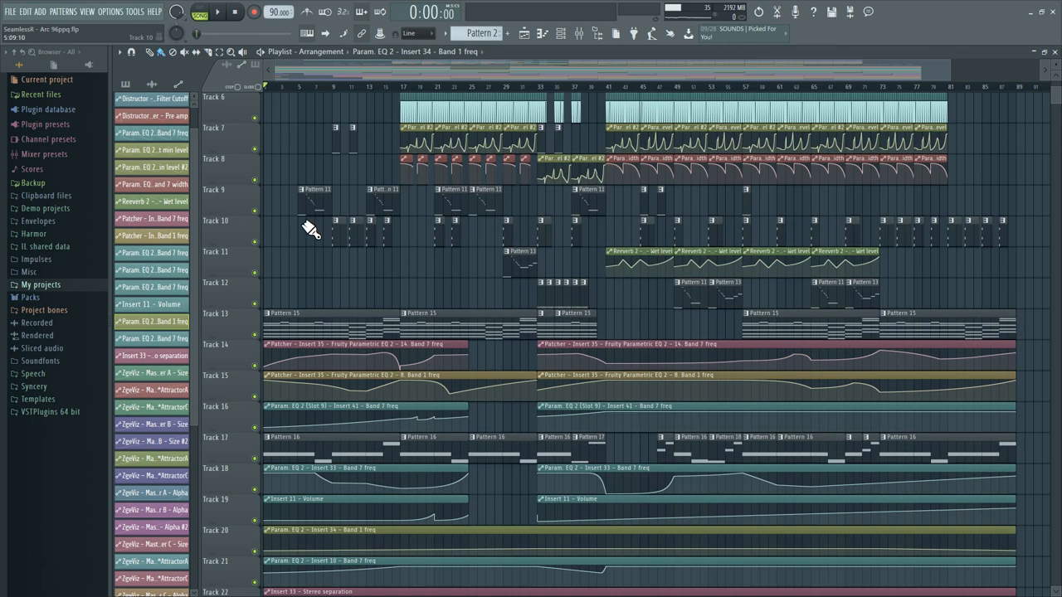
Step: Bring up the channel rack and mixer with a recorded ZOOM sample channel's settings open
left_click(218, 12)
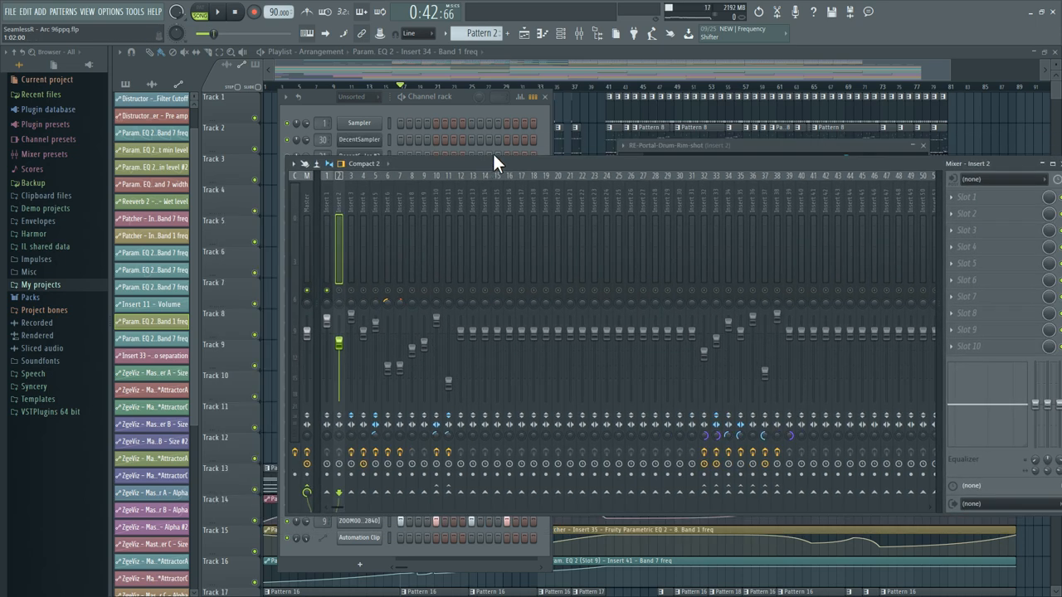
left_click(218, 12)
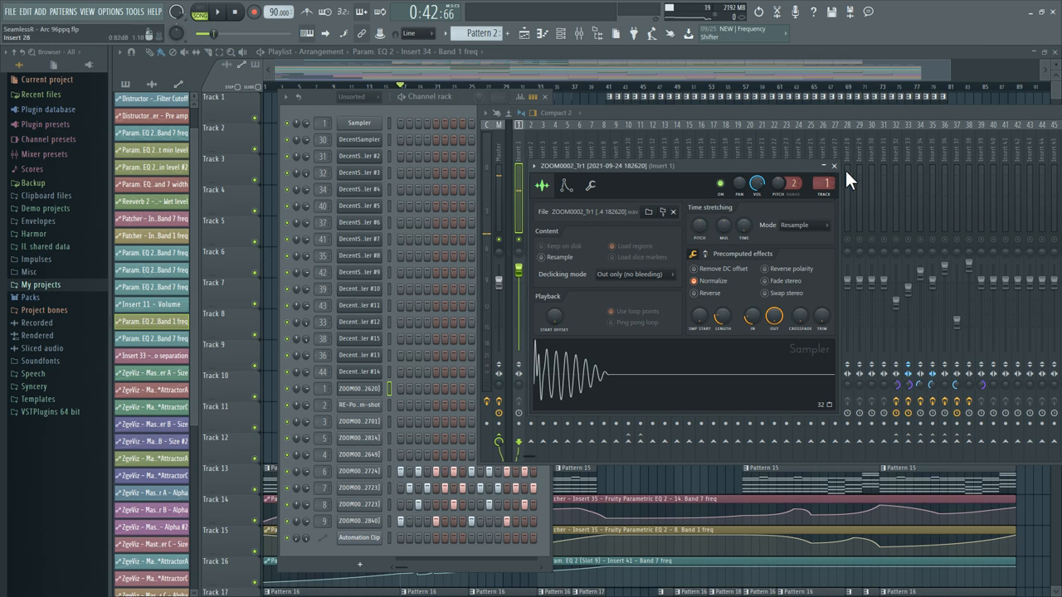
Step: Close the sample channel's settings window, leaving the mixer and channel rack showing
left_click(833, 166)
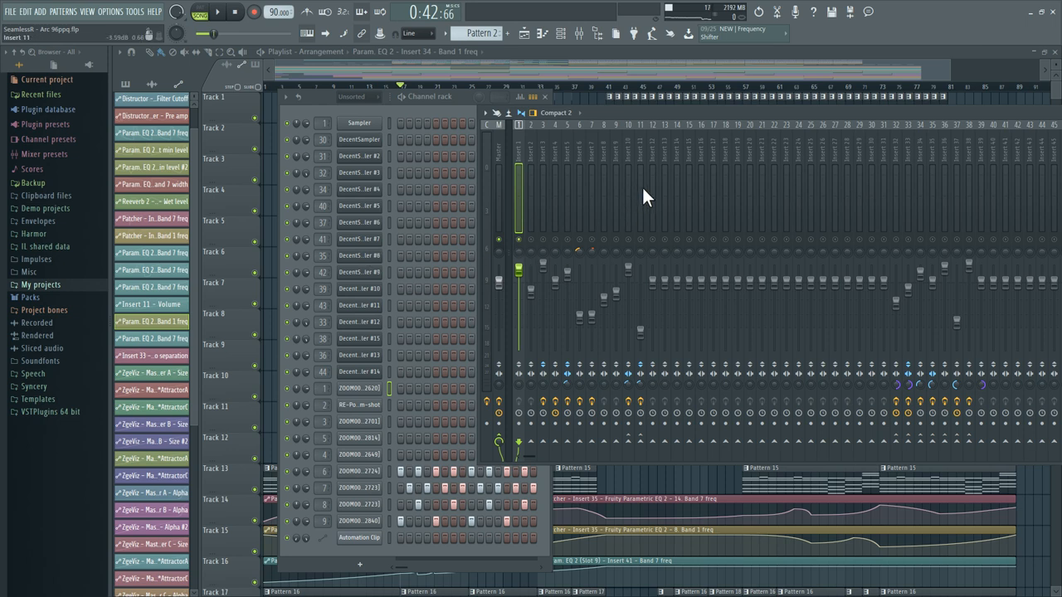
mouse_move(534, 252)
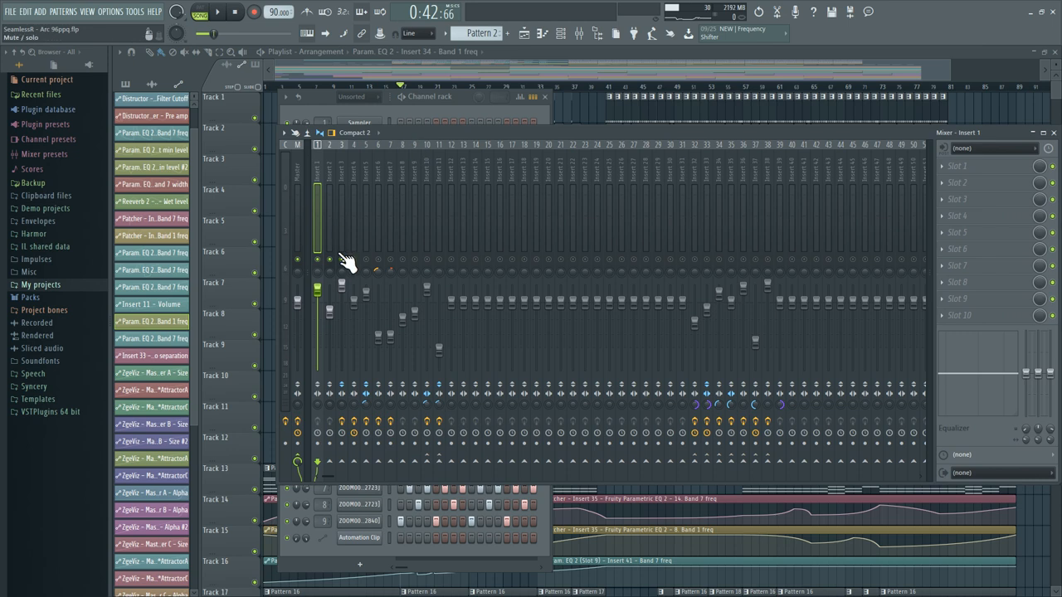
mouse_move(347, 272)
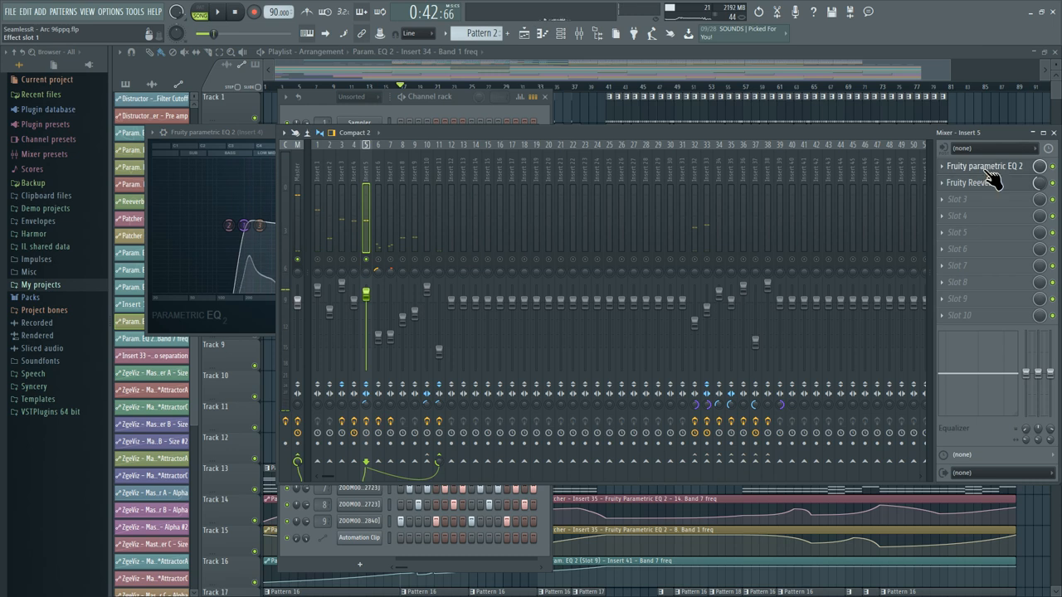
Step: View the full EQ curve, put the equalizer away and show the Master track's effect chain
left_click(984, 166)
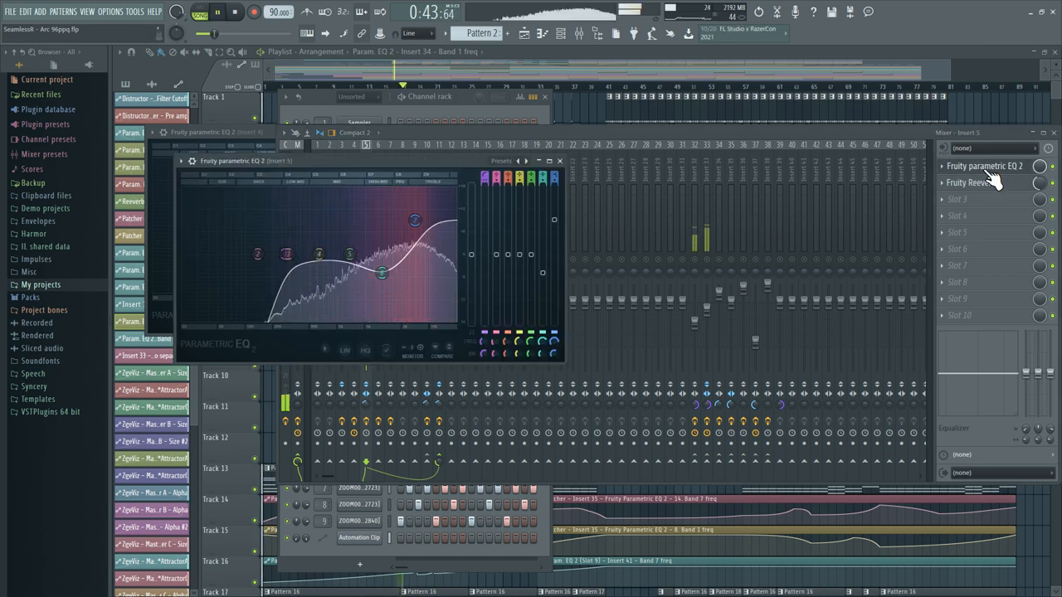
left_click(561, 159)
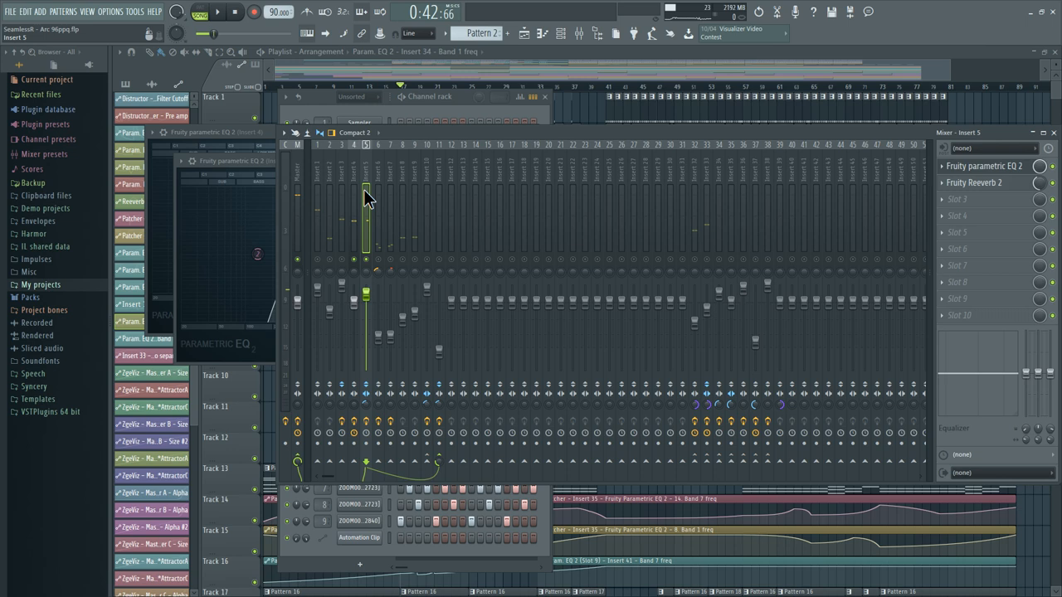
left_click(438, 207)
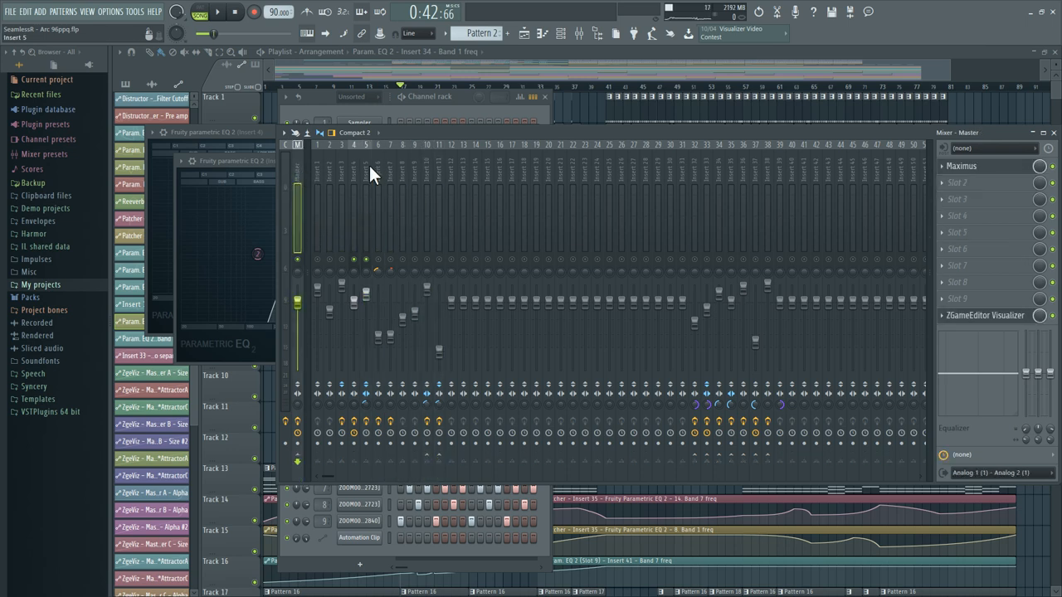
Step: Inspect other insert tracks' effect chains, ending on the Current track's slots
left_click(351, 146)
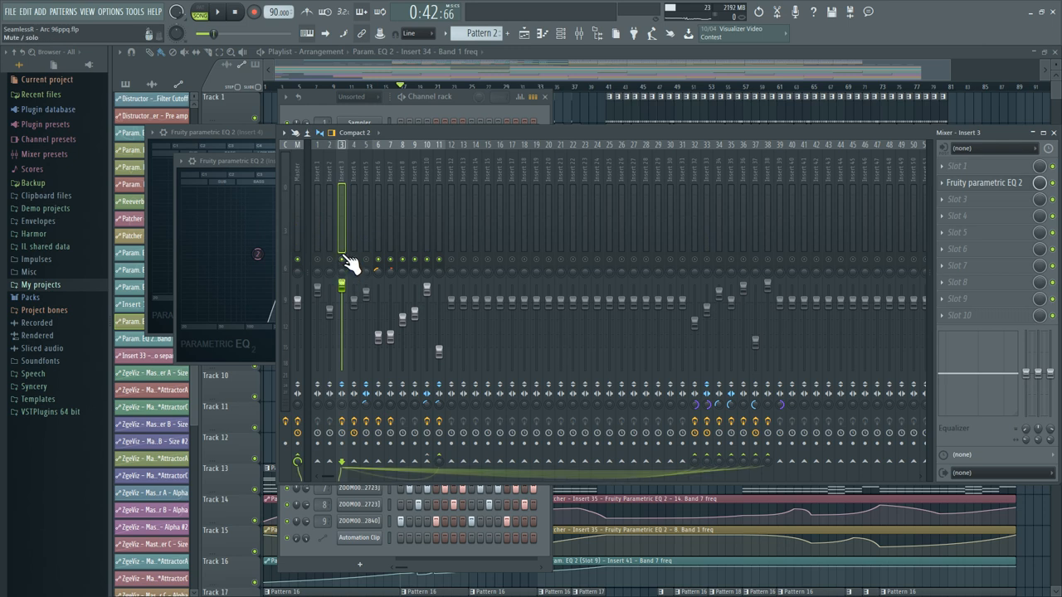
left_click(217, 11)
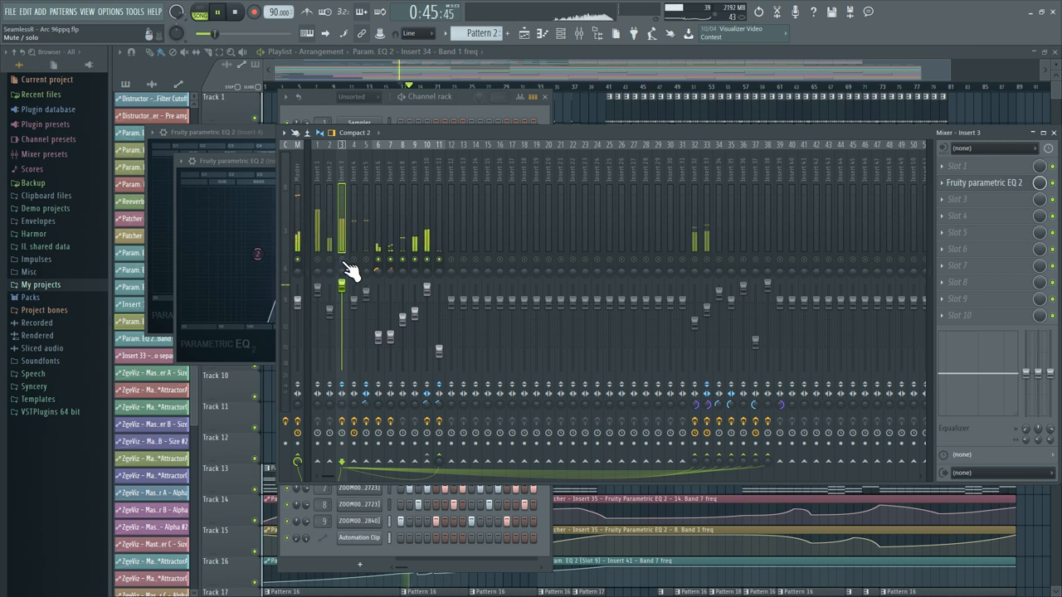
left_click(438, 146)
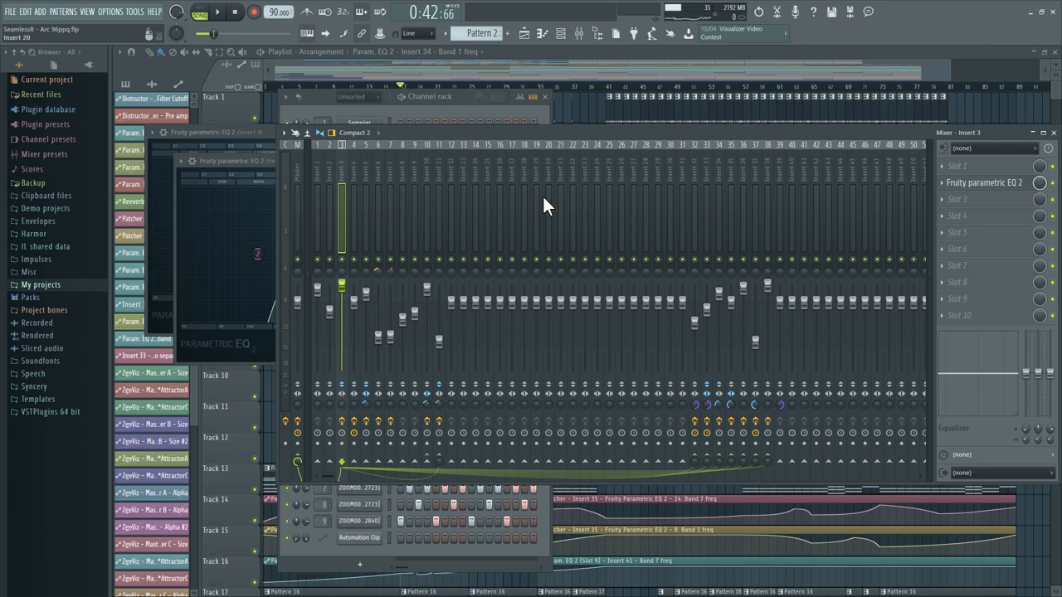
mouse_move(463, 114)
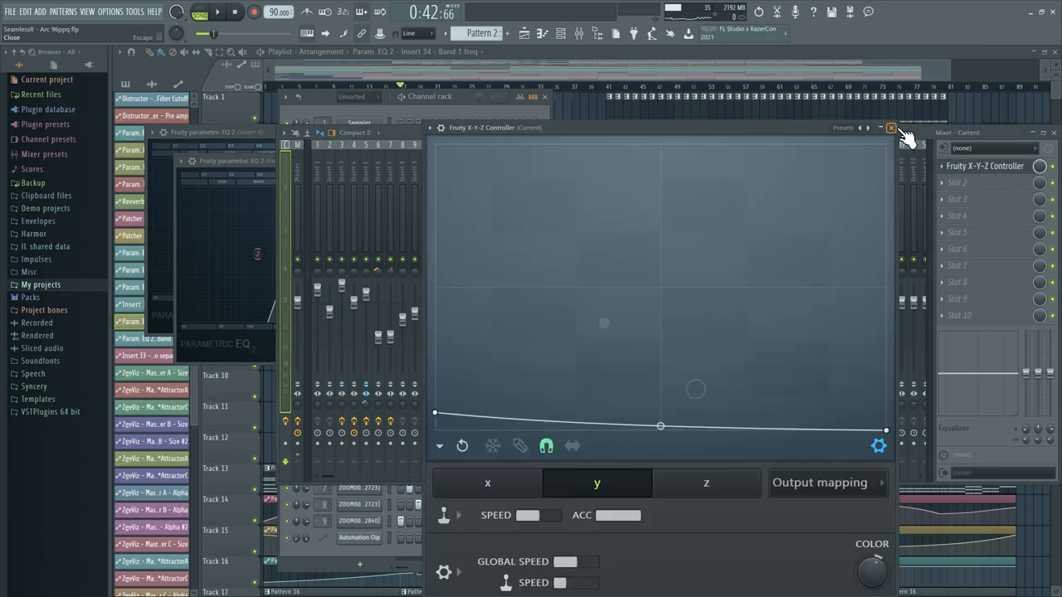
Step: Close the Fruity X-Y-Z Controller window, leaving the mixer showing
left_click(892, 126)
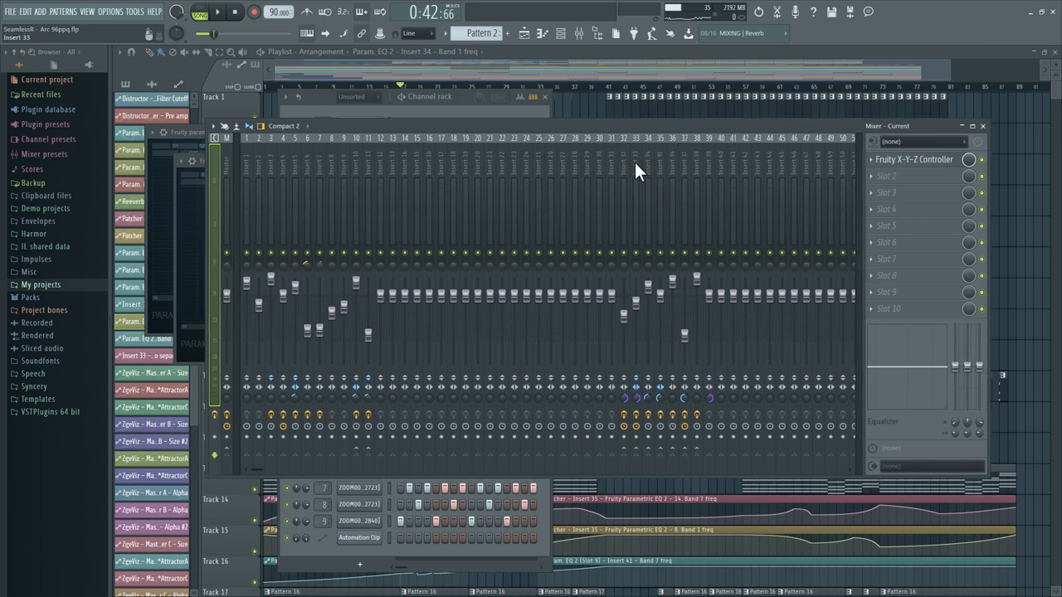
mouse_move(637, 206)
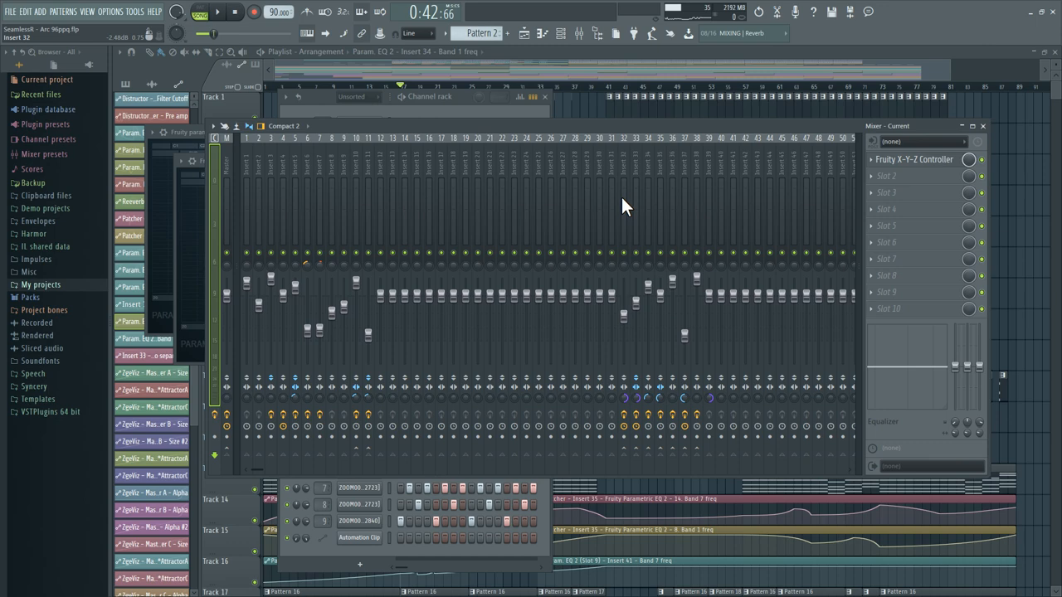
mouse_move(629, 207)
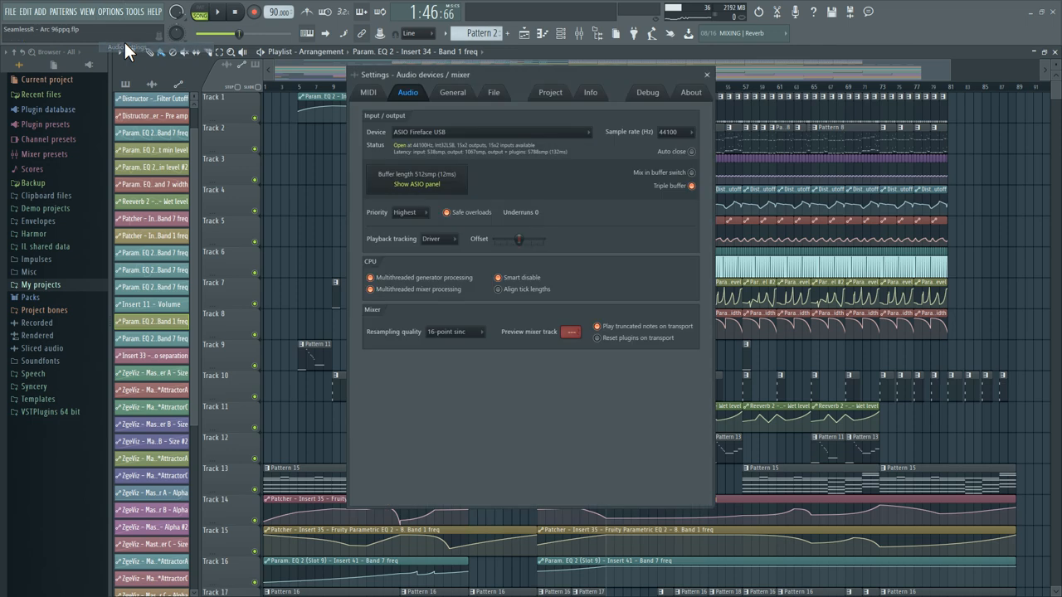
Step: Switch the Settings window to the current project's options with the Timebase (PPQ) list
left_click(551, 93)
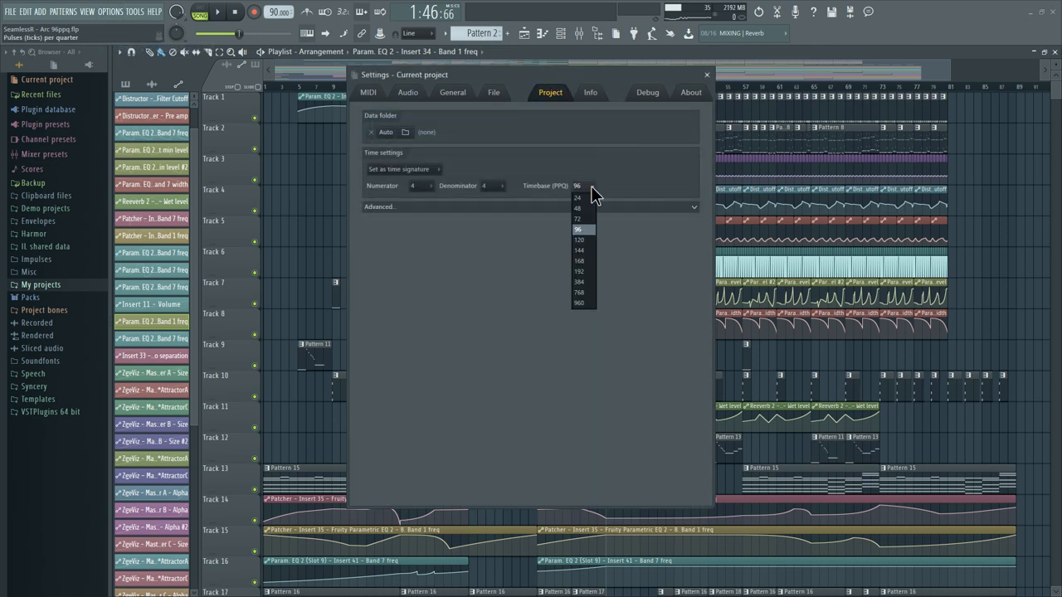
mouse_move(580, 302)
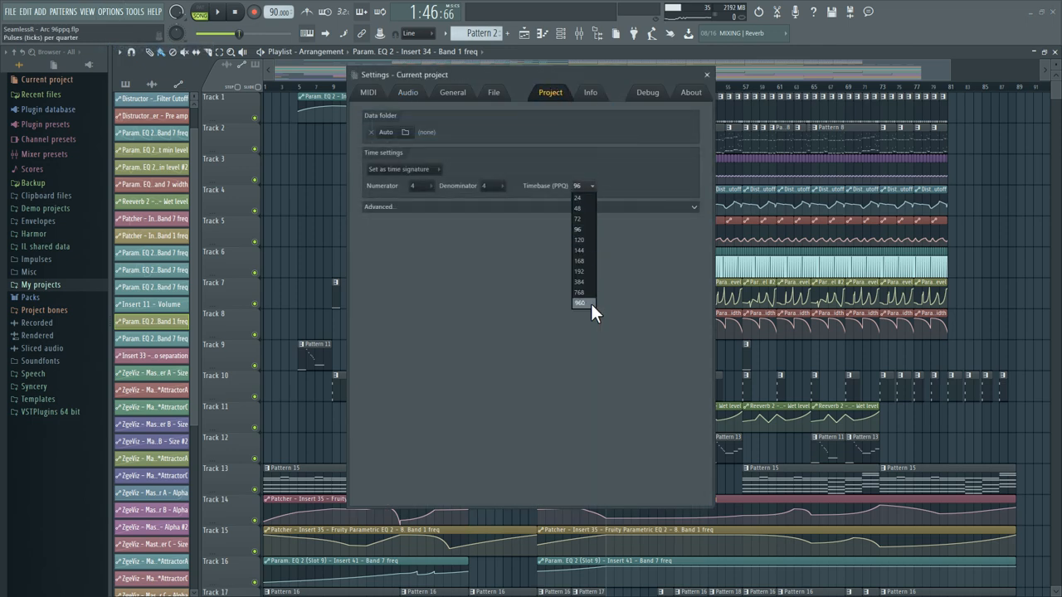
mouse_move(703, 219)
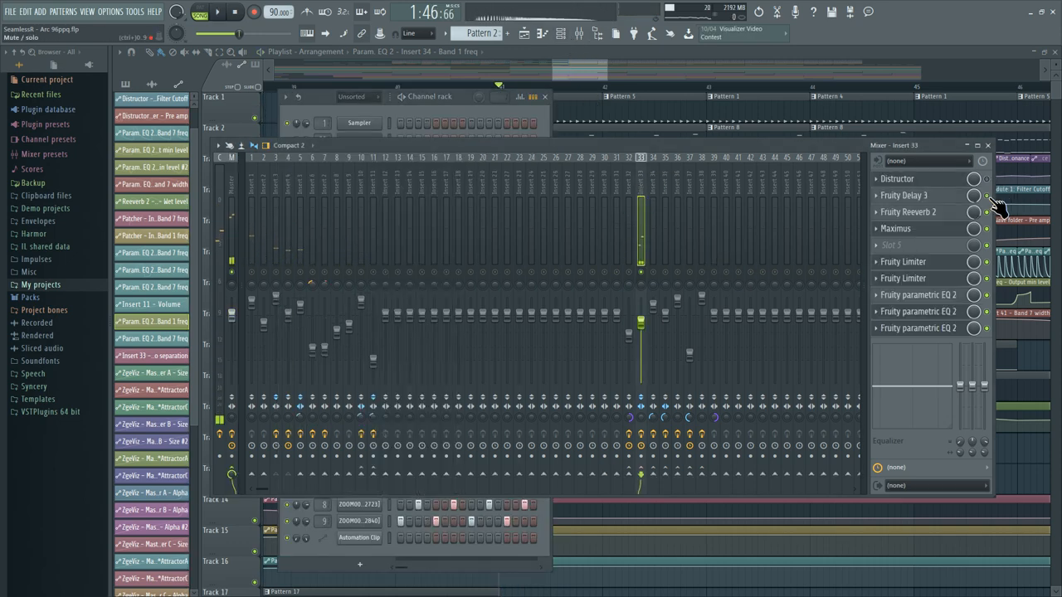
mouse_move(995, 335)
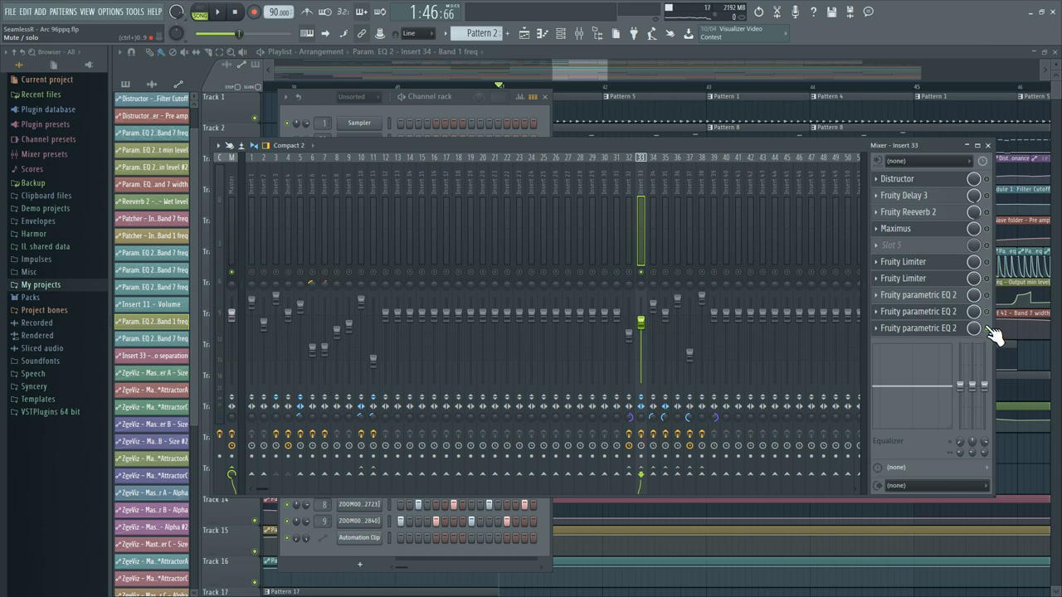
Step: Open the Fruity Parametric EQ 2 instances on this insert's chain and inspect their bands
left_click(218, 9)
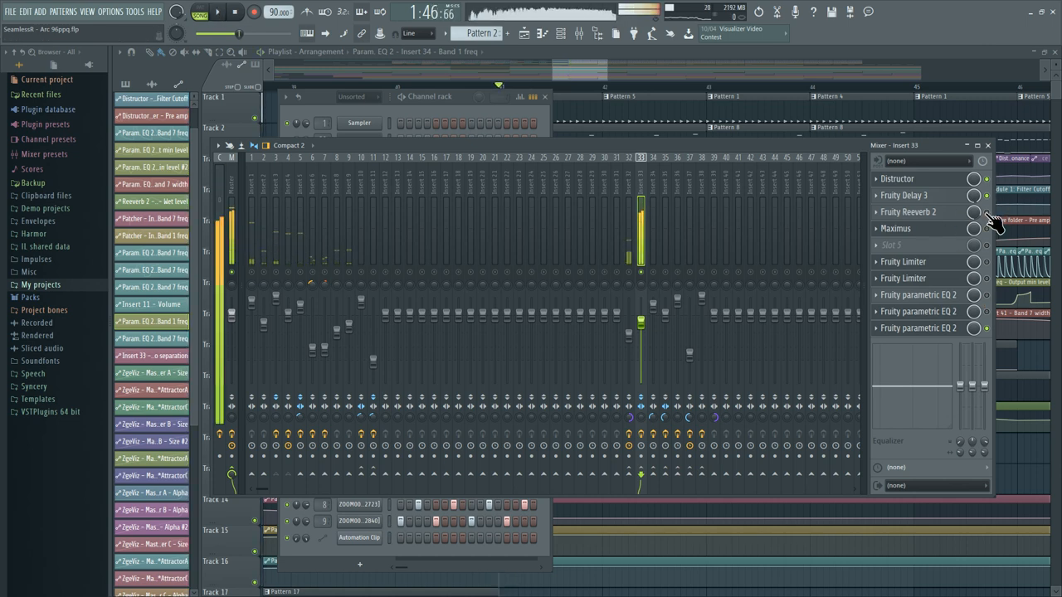
mouse_move(999, 308)
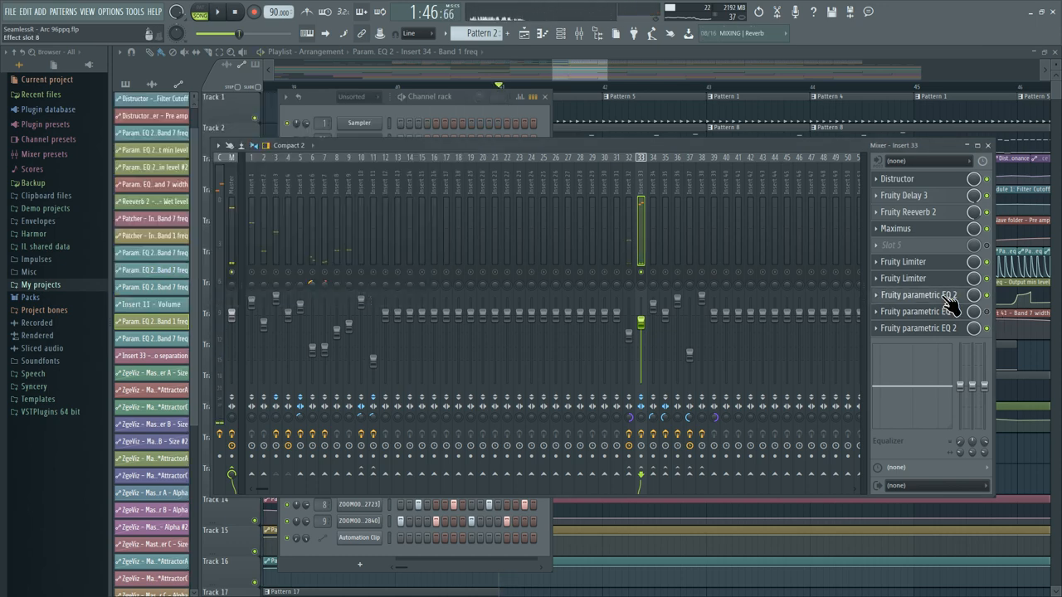
left_click(919, 312)
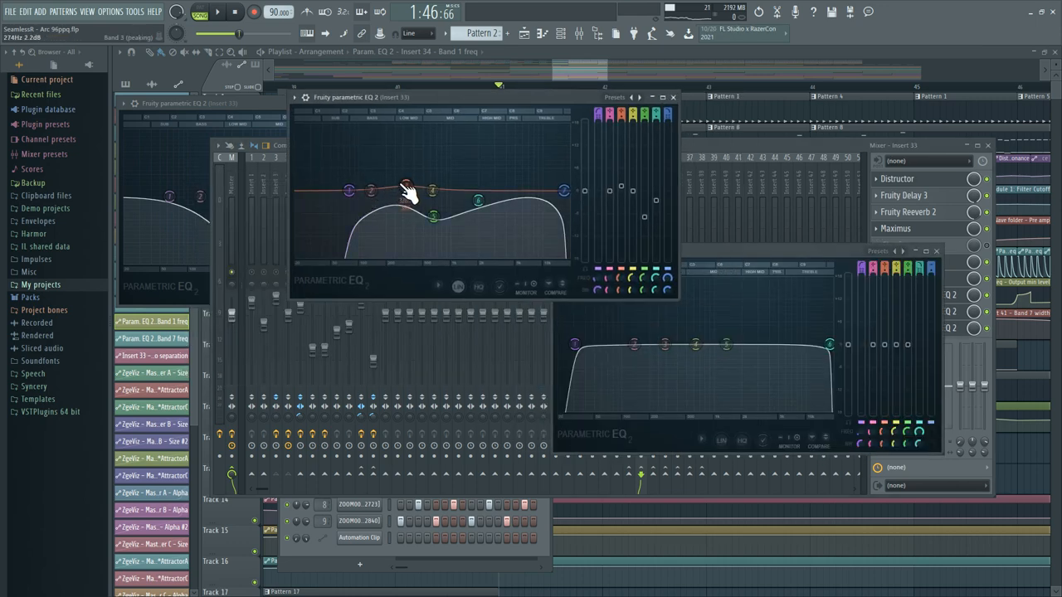
left_click_drag(406, 196, 365, 213)
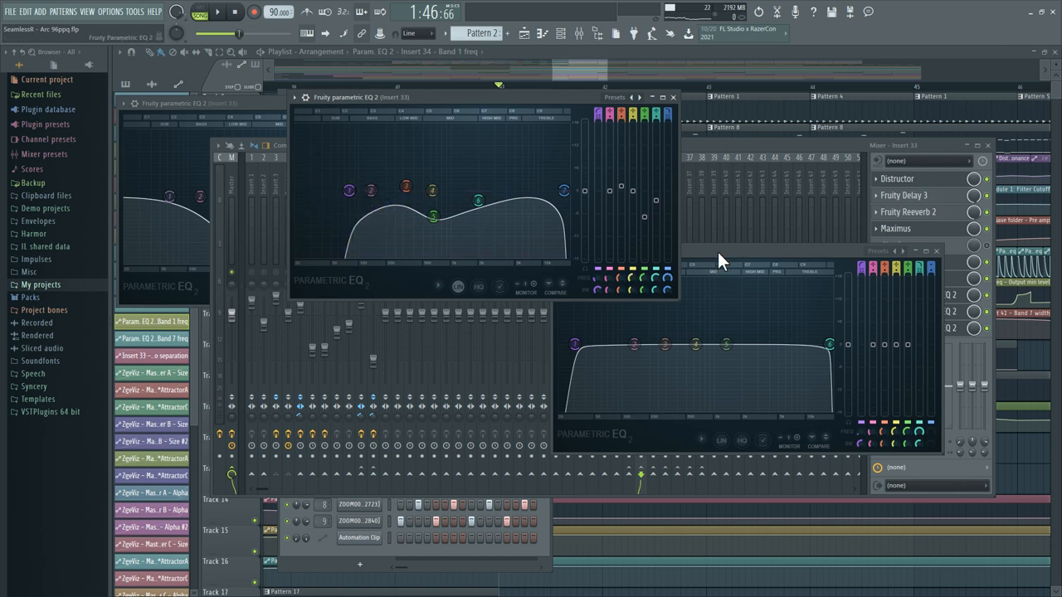
mouse_move(694, 246)
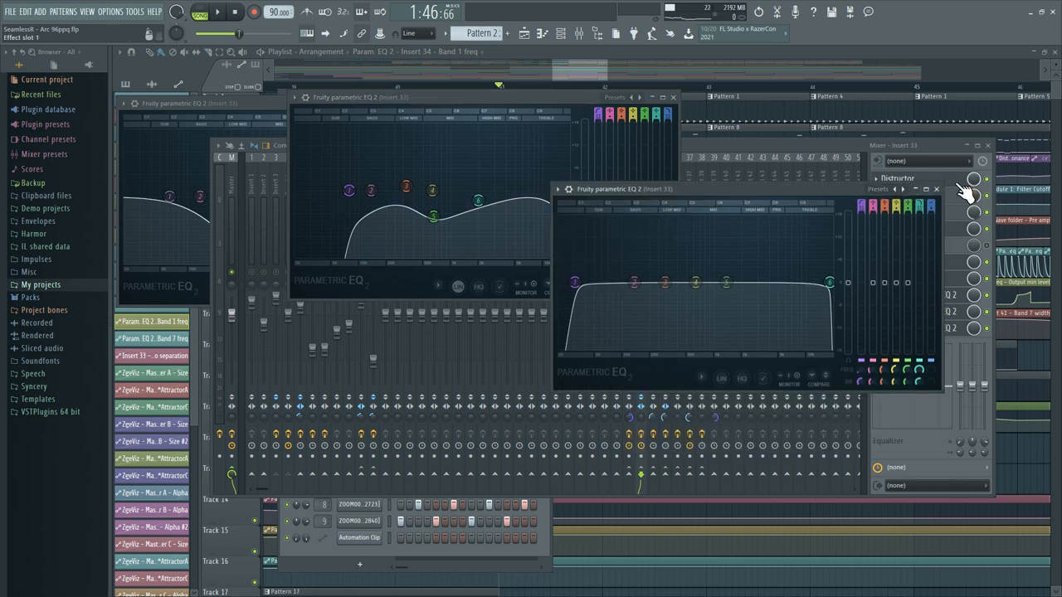
Step: Close the open parametric EQ windows and show another insert's effect chain
left_click(935, 189)
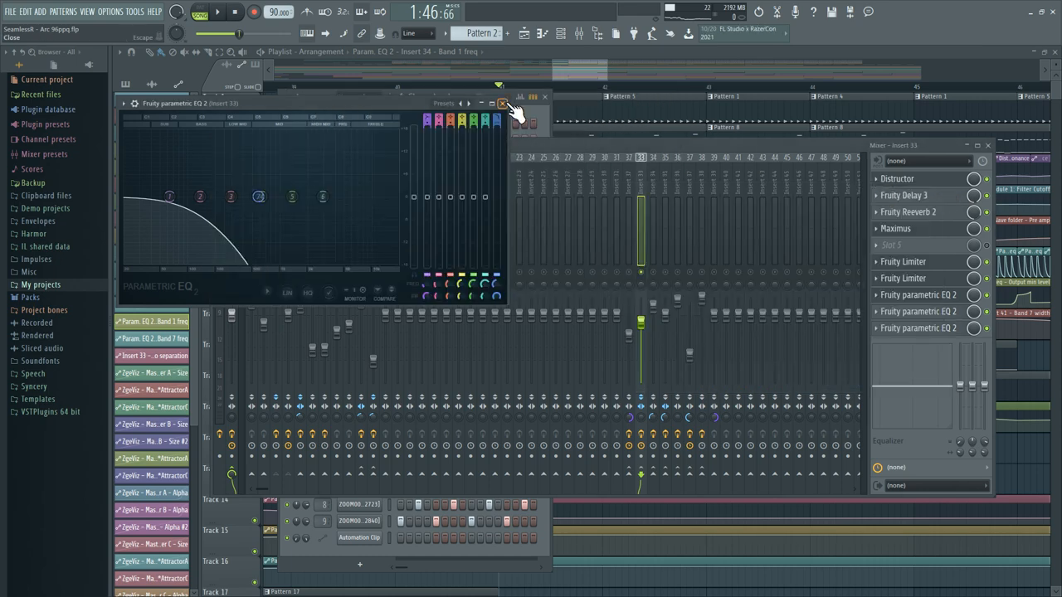
left_click(503, 103)
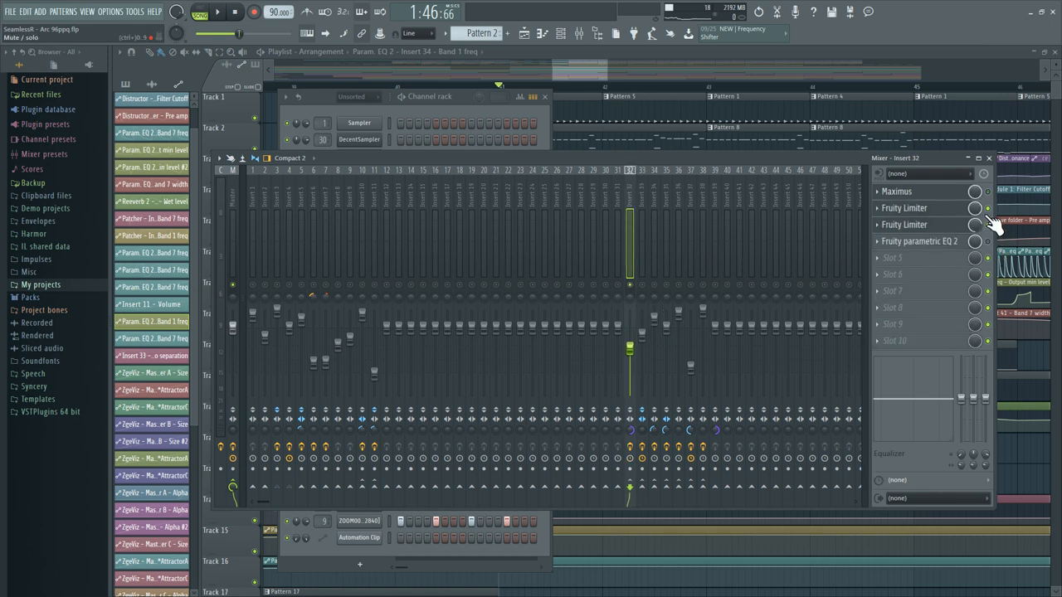
left_click(217, 12)
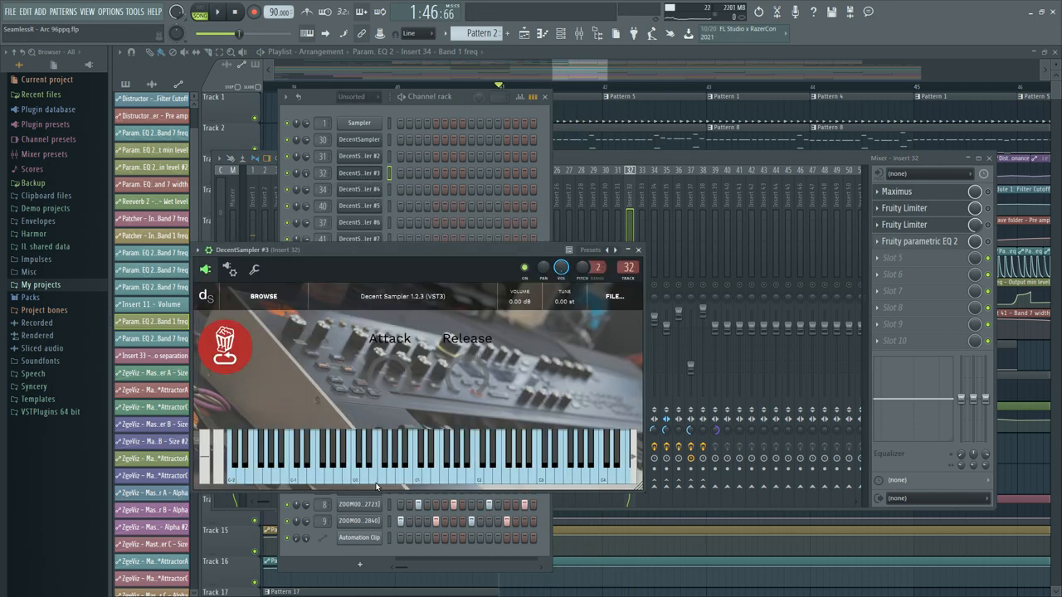
left_click(347, 468)
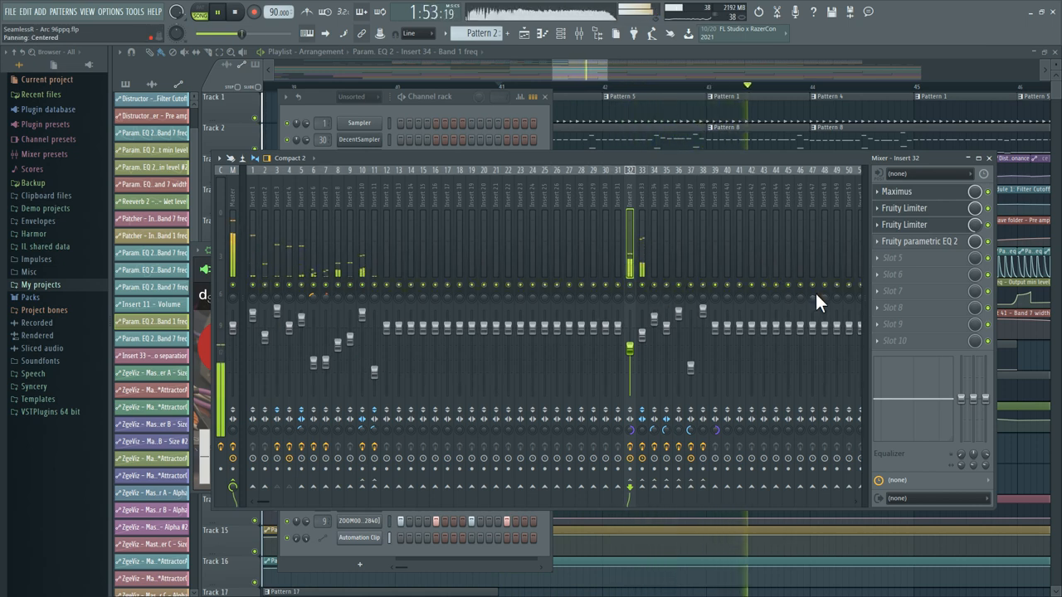
left_click(236, 11)
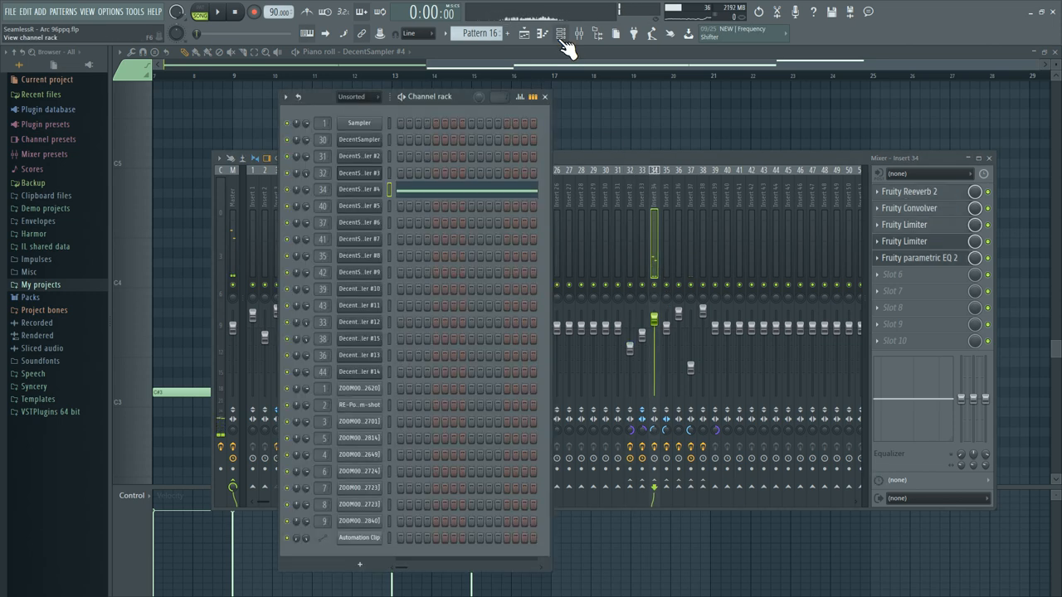
Step: Open the DecentSampler #4 instrument from the channel rack and close it again
left_click(359, 139)
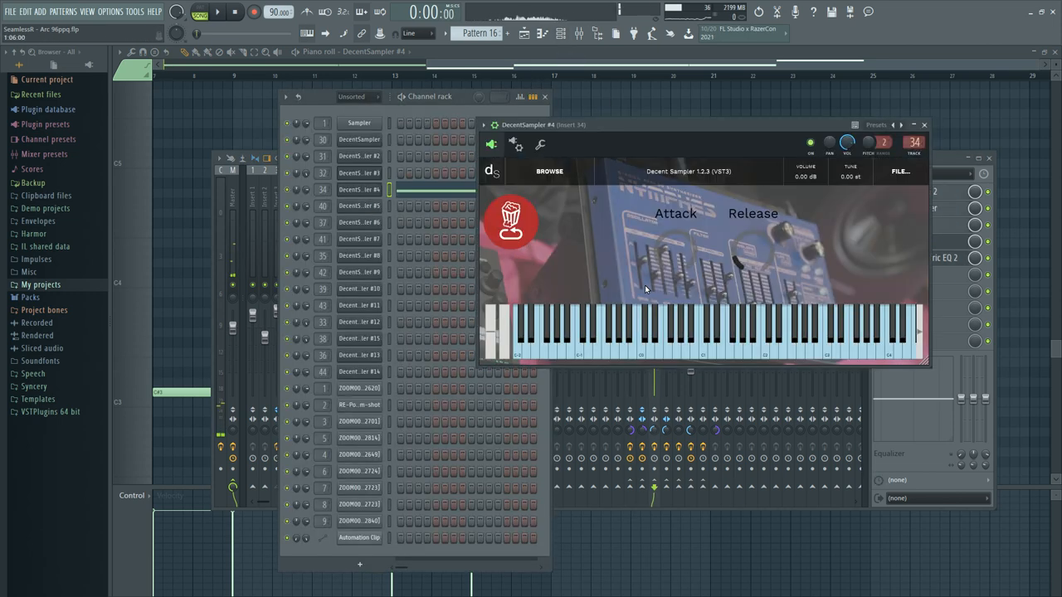
left_click(800, 340)
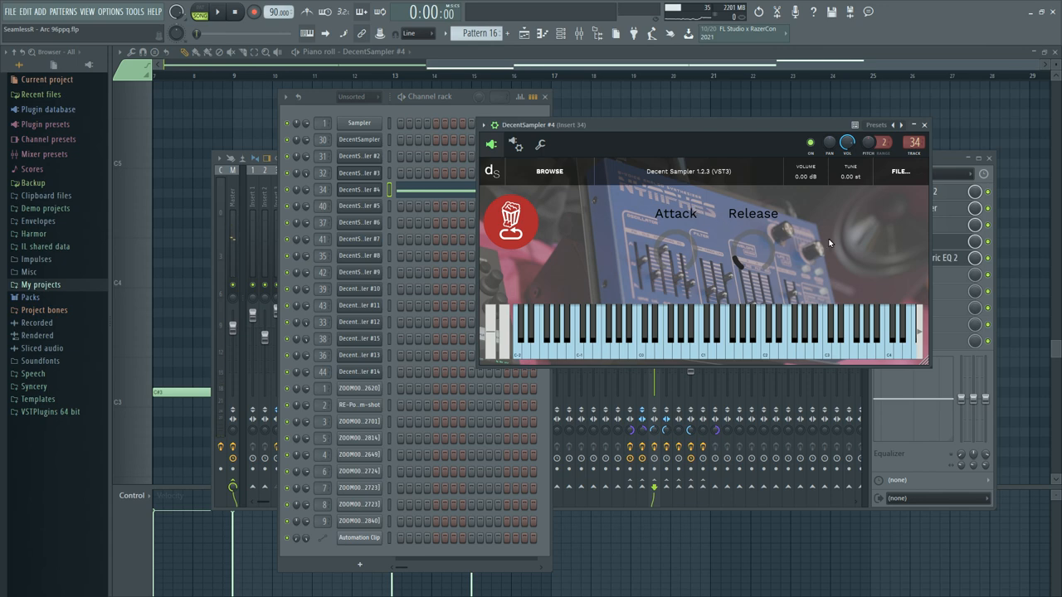
left_click(574, 33)
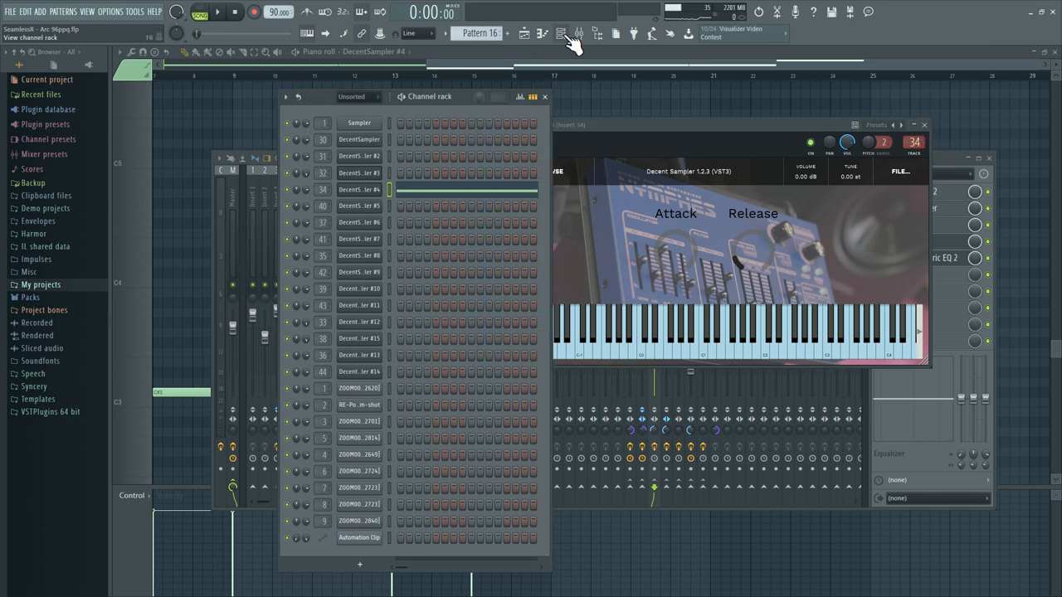
Step: Show DecentSampler #4's notes in the piano roll and set the playback position in the pattern
left_click(561, 33)
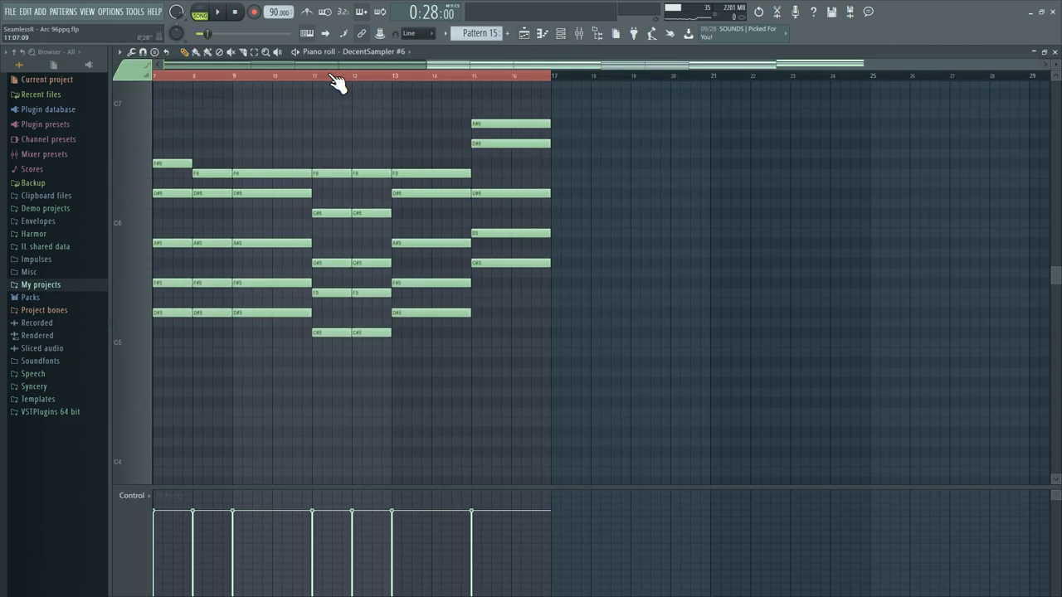
left_click(561, 33)
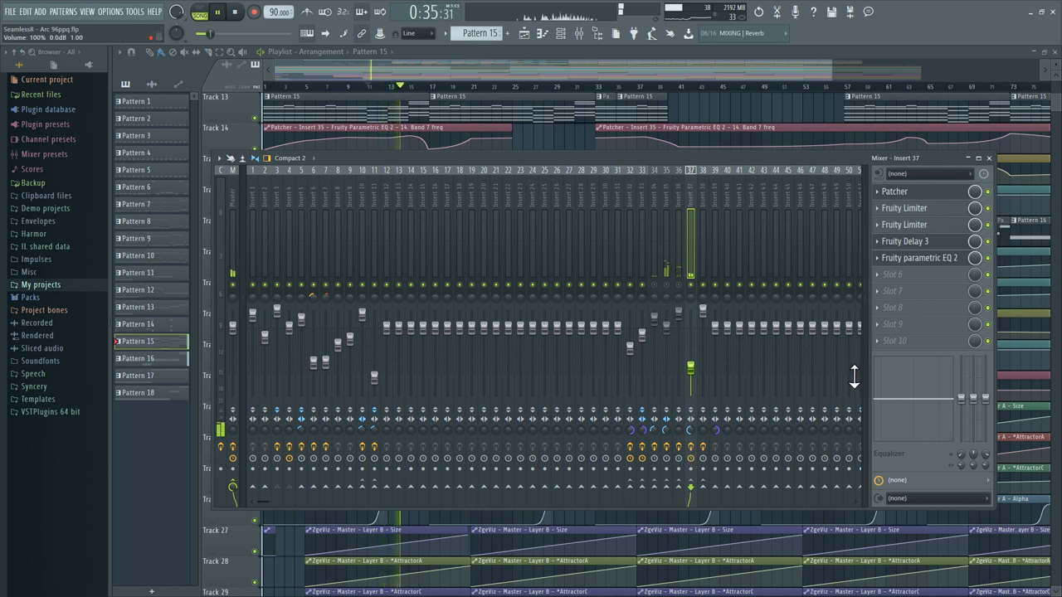
Step: Hide the mixer, scroll the Playlist arrangement and open the DecentSampler #13 instrument
left_click(894, 191)
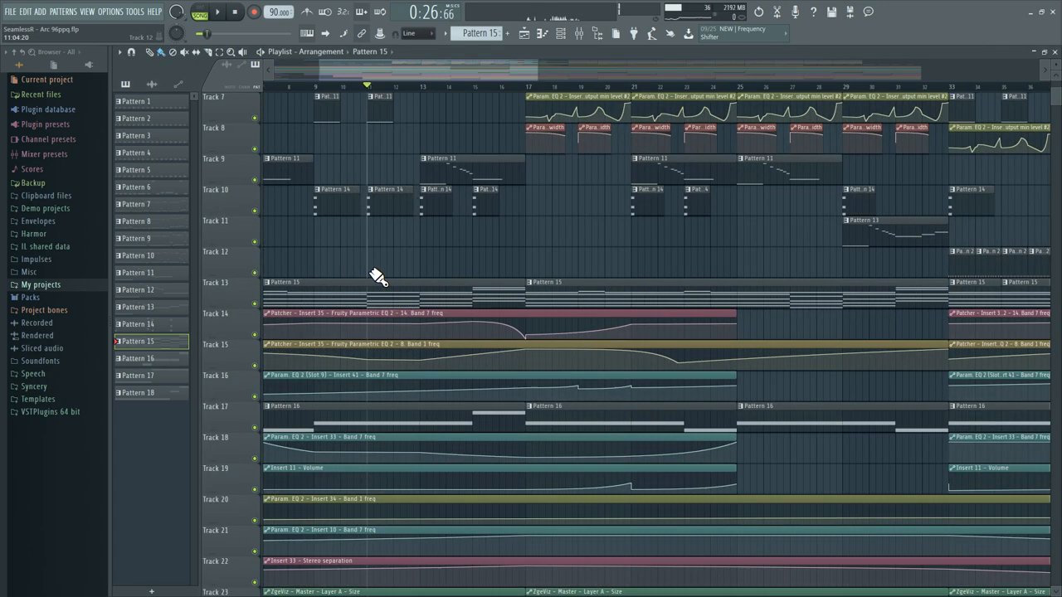
scroll("right", 3)
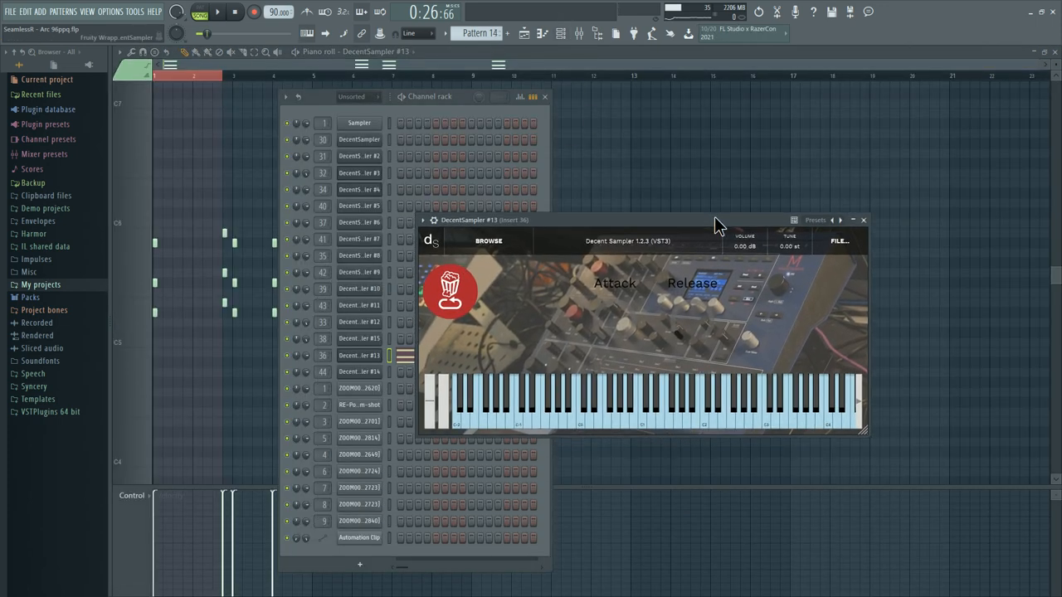
left_click(739, 398)
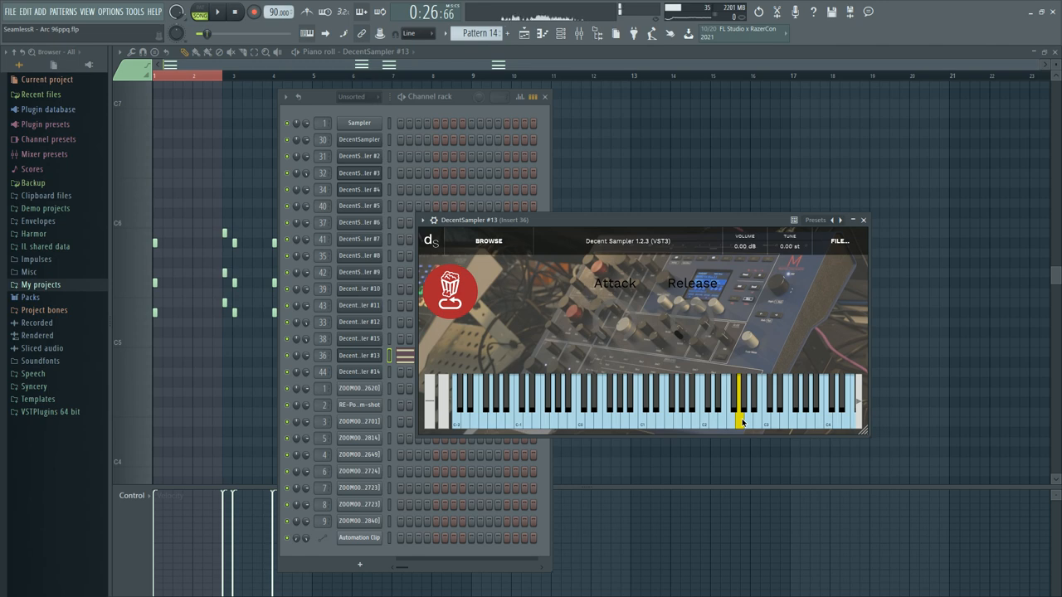
mouse_move(567, 43)
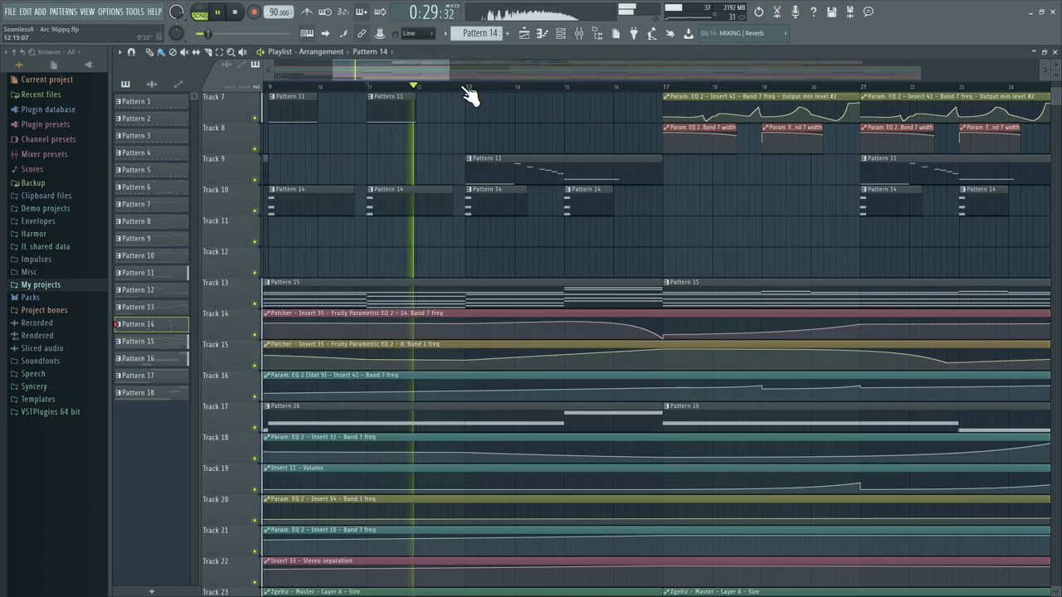
Step: Open DecentSampler #6, then review and close the Band 7 freq automation clip's settings
left_click(561, 33)
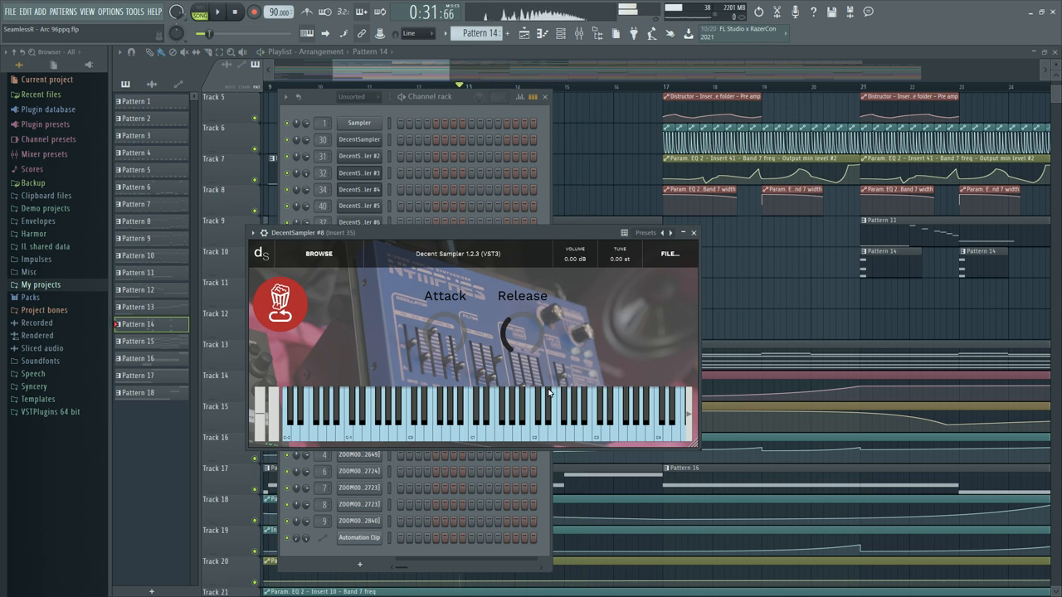
left_click(655, 415)
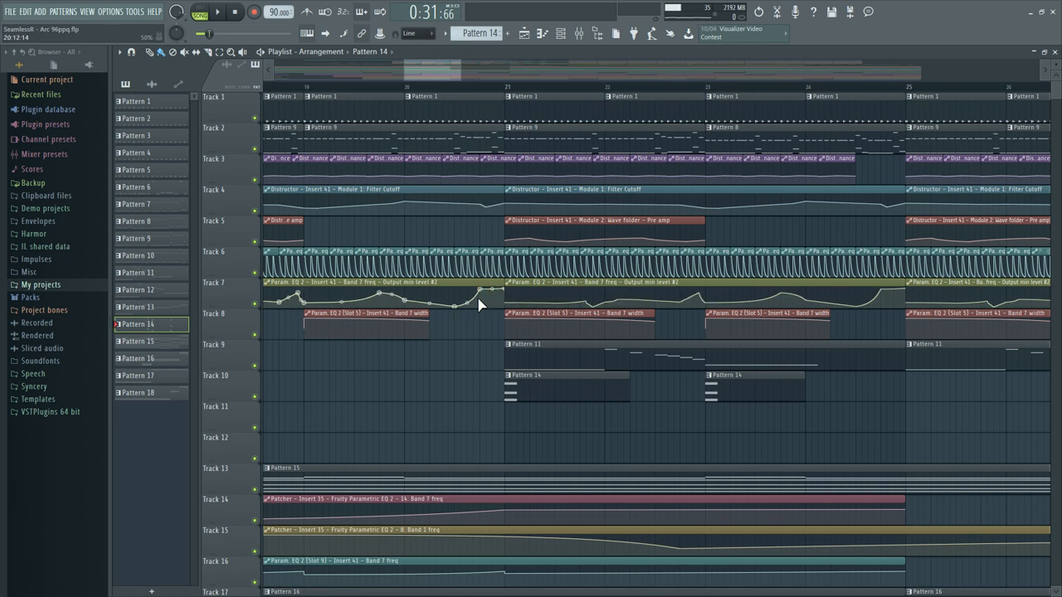
mouse_move(485, 263)
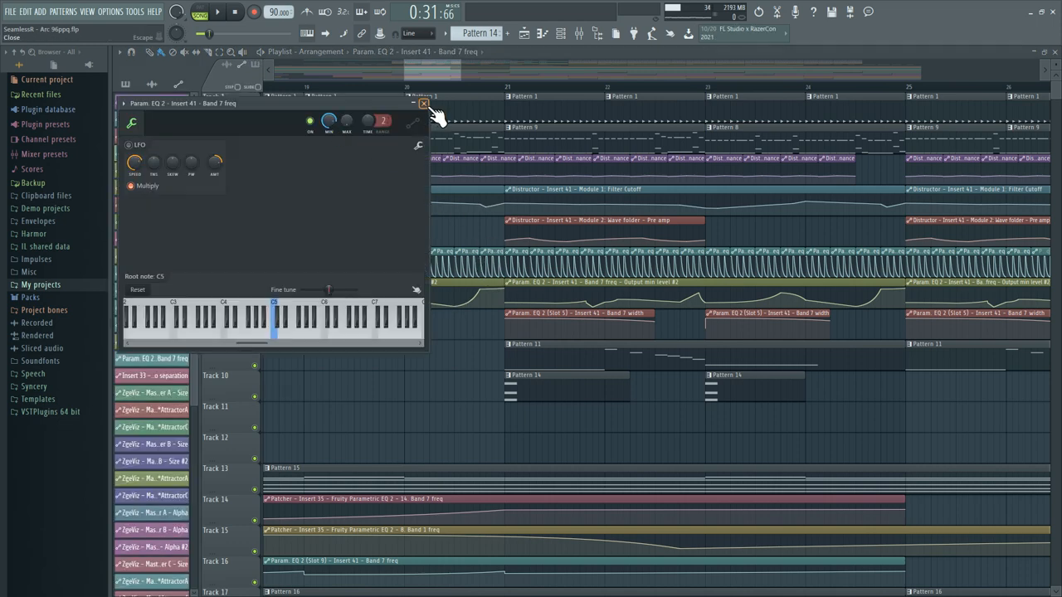
left_click(423, 102)
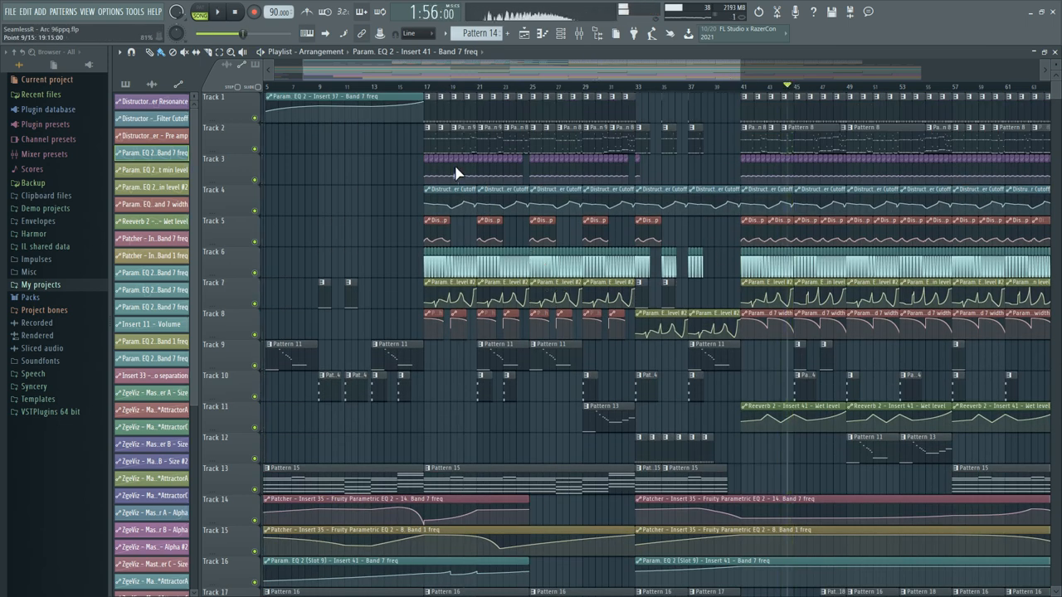
Step: Scroll down the Playlist toward insert 35's tracks before showing the mixer
scroll("down", 3)
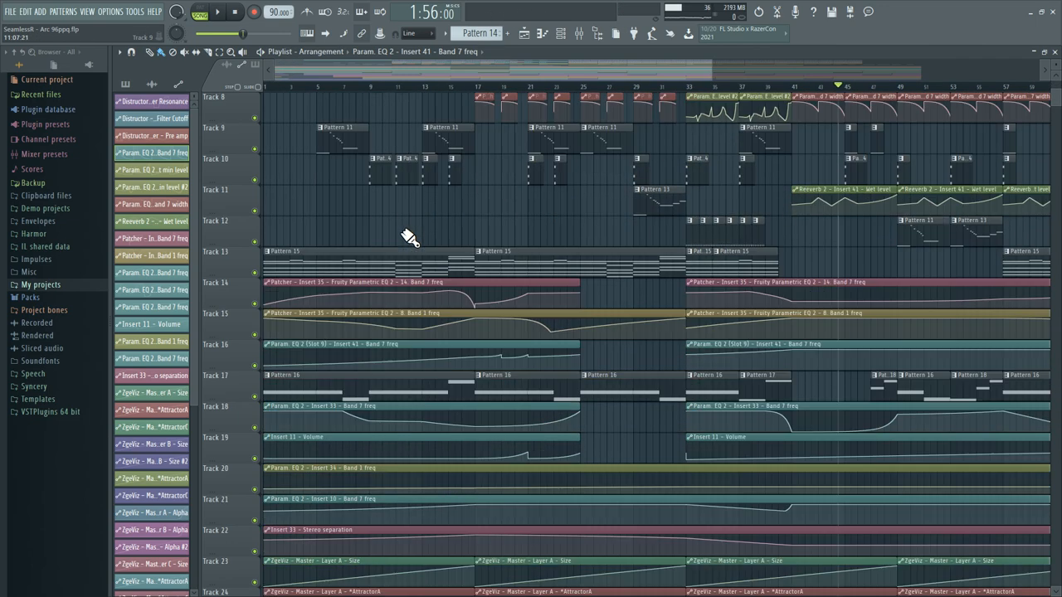
scroll("down", 3)
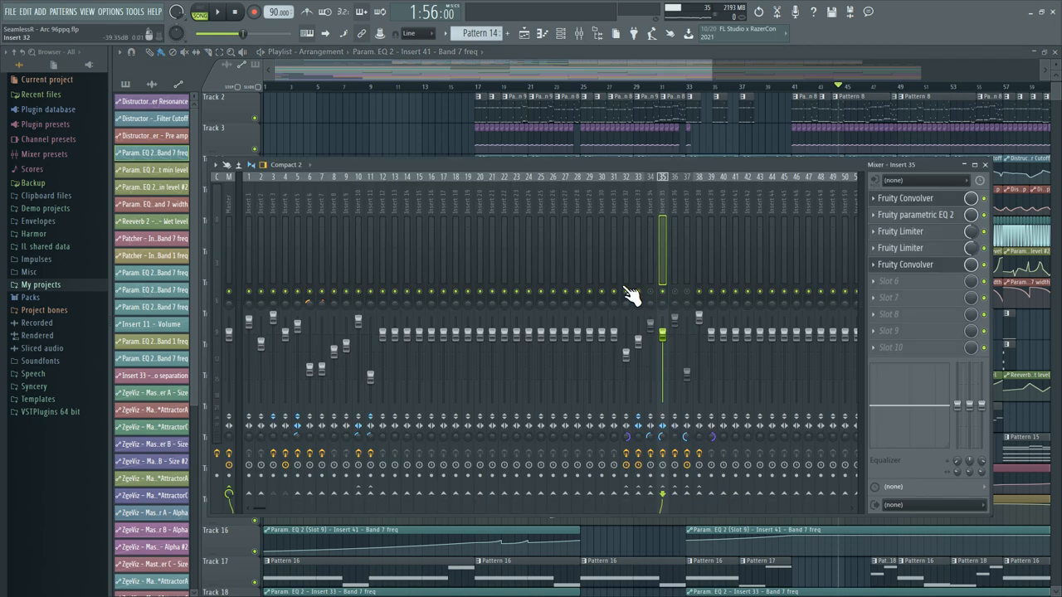
Step: Show the Master track's chain and open its ZGameEditor Visualizer plugin window
left_click(217, 11)
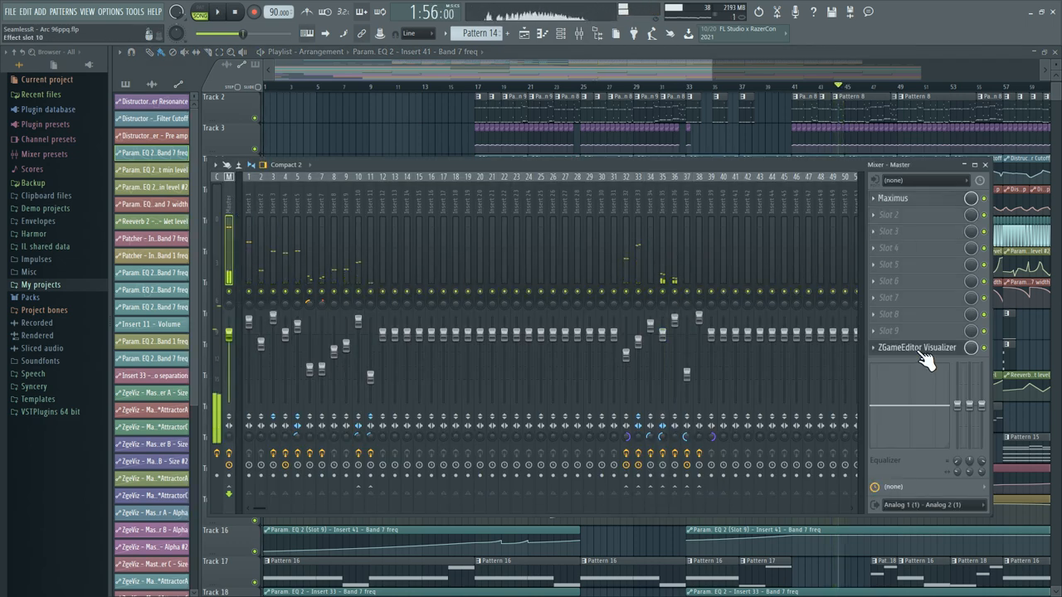
left_click(918, 346)
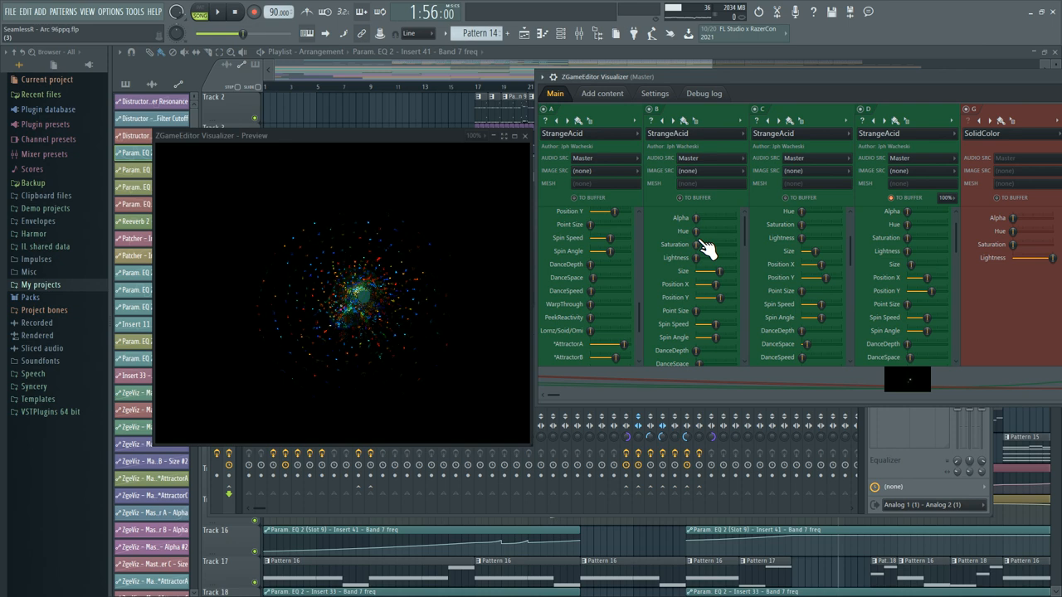
mouse_move(572, 146)
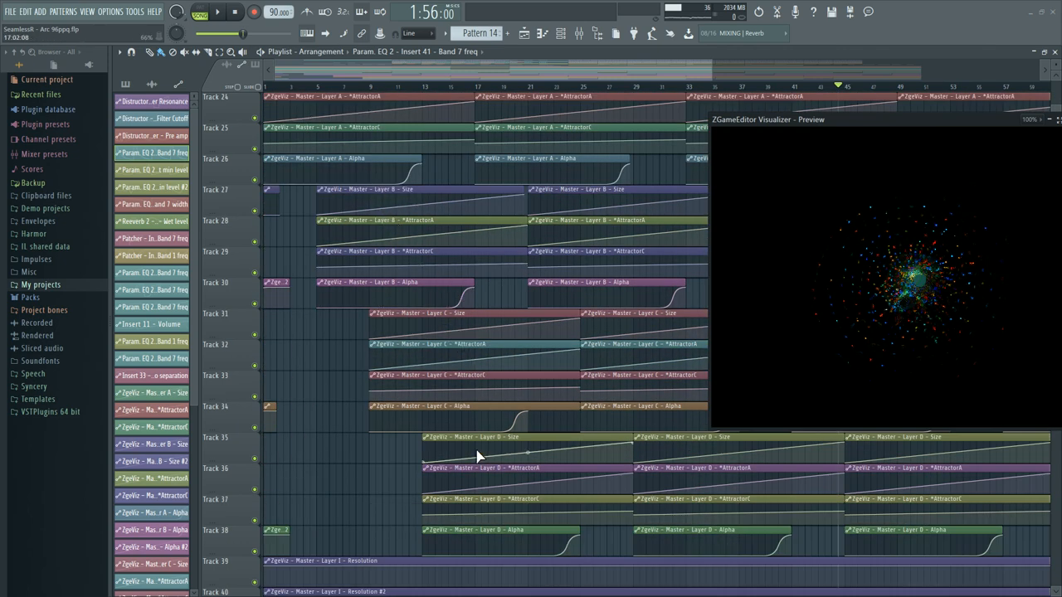
Step: Scroll through the Visualizer's StrangeAcid layer settings beside the particle preview
scroll("up", 3)
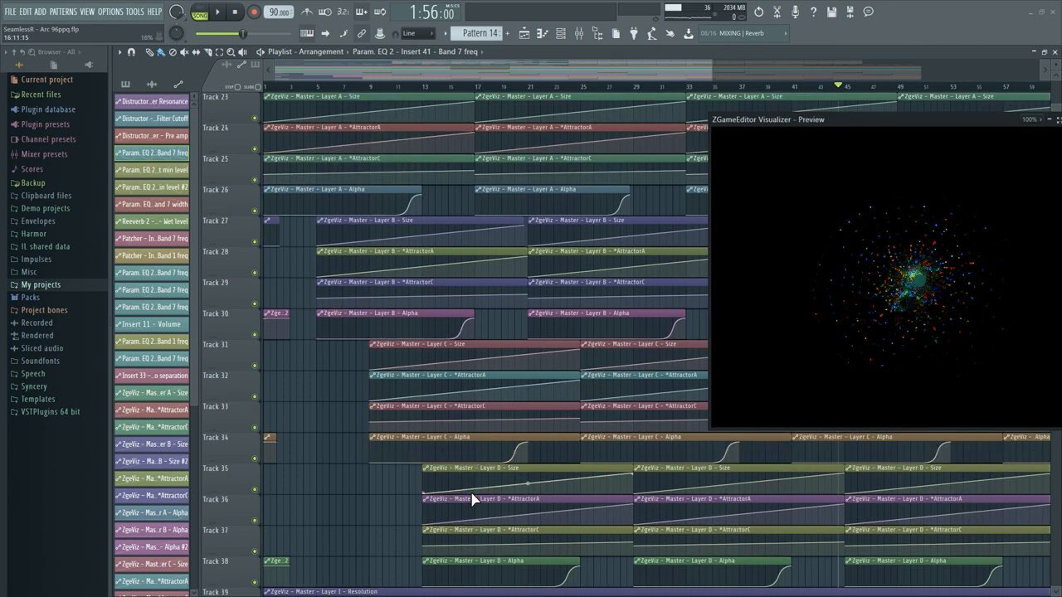
scroll("up", 3)
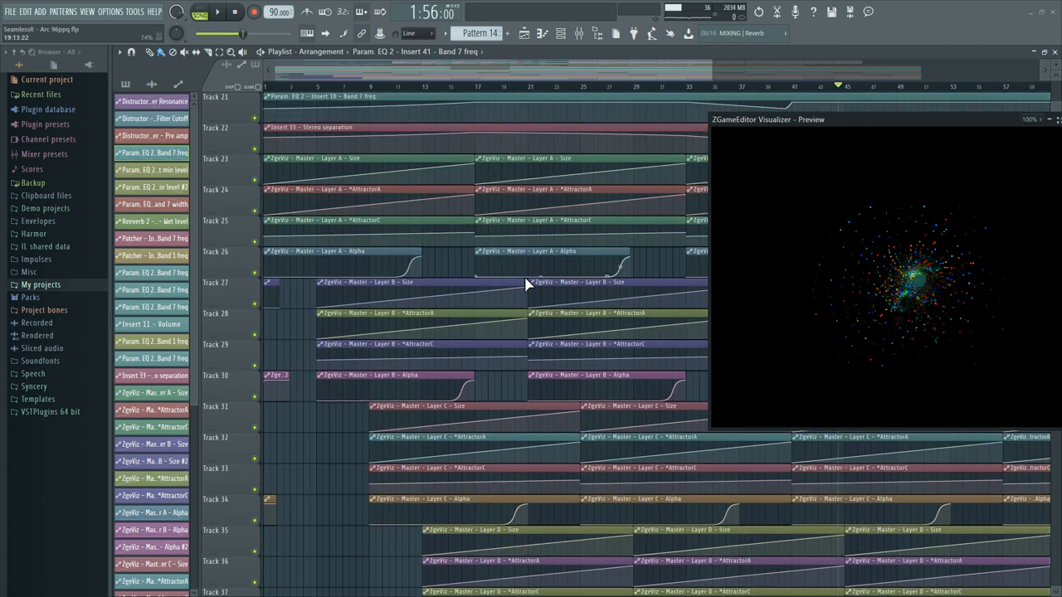
scroll("down", 3)
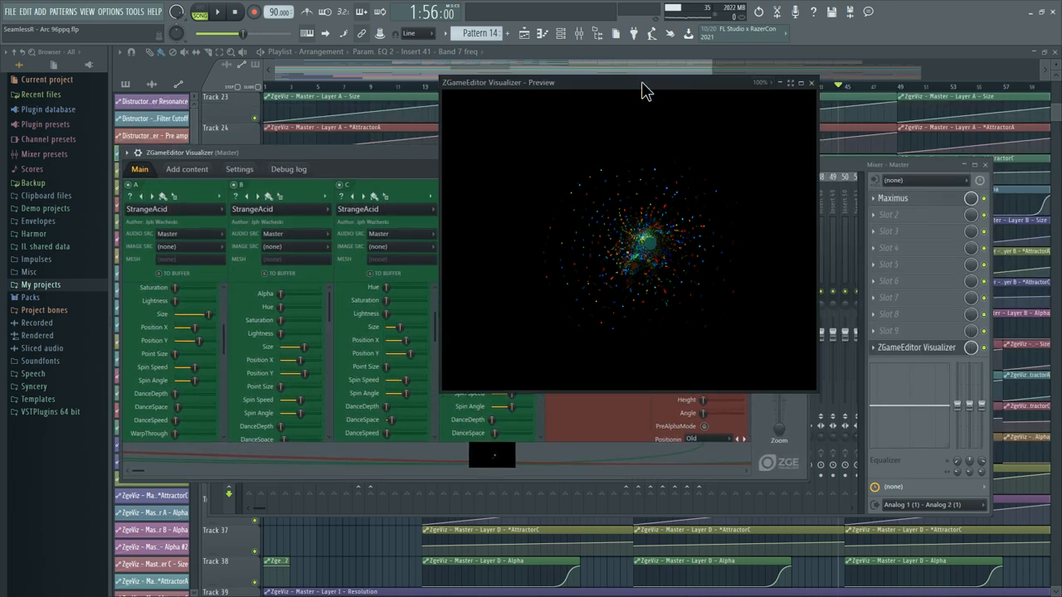
Step: Drag the visualizer preview aside so the SolidColor and later layers show
left_click_drag(627, 83, 846, 63)
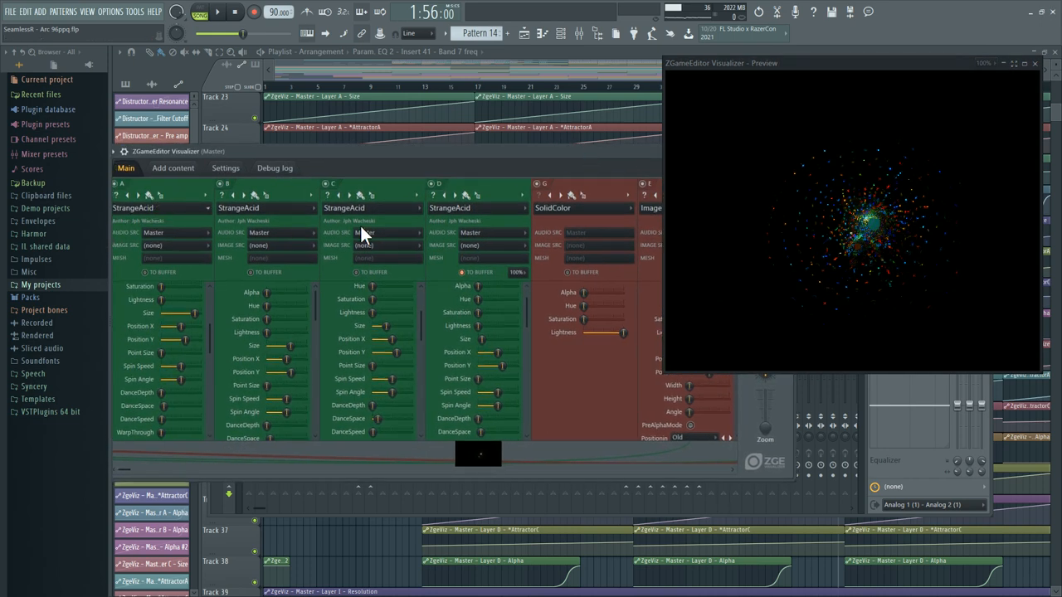
mouse_move(485, 282)
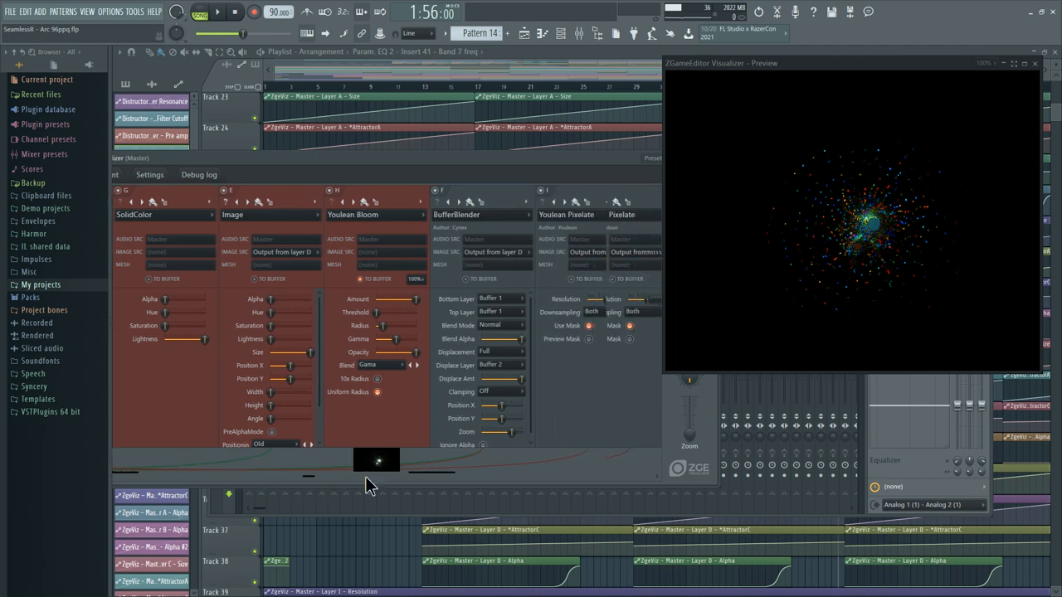
scroll("right", 3)
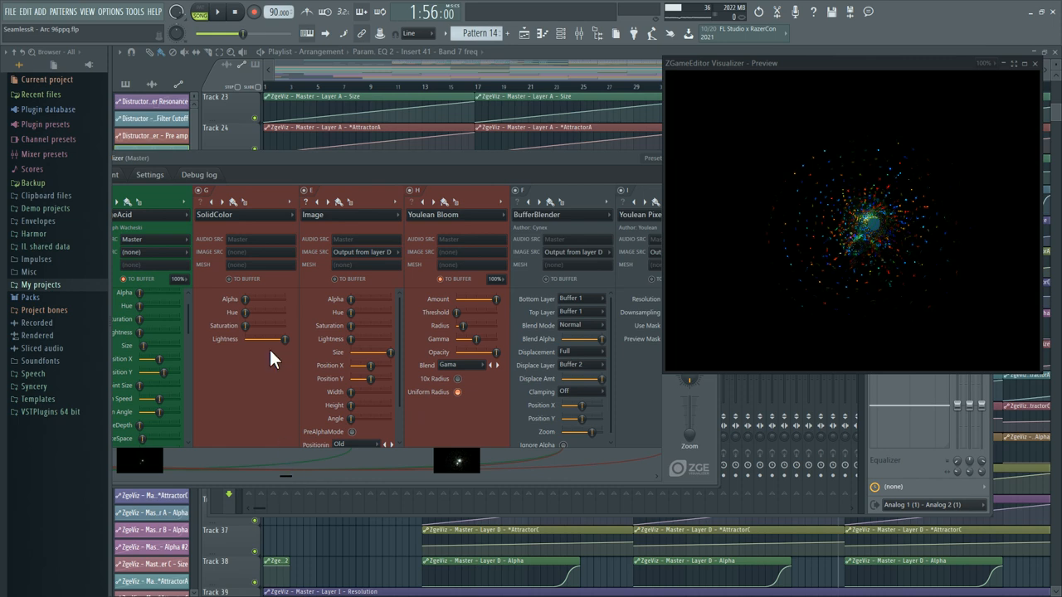
mouse_move(285, 482)
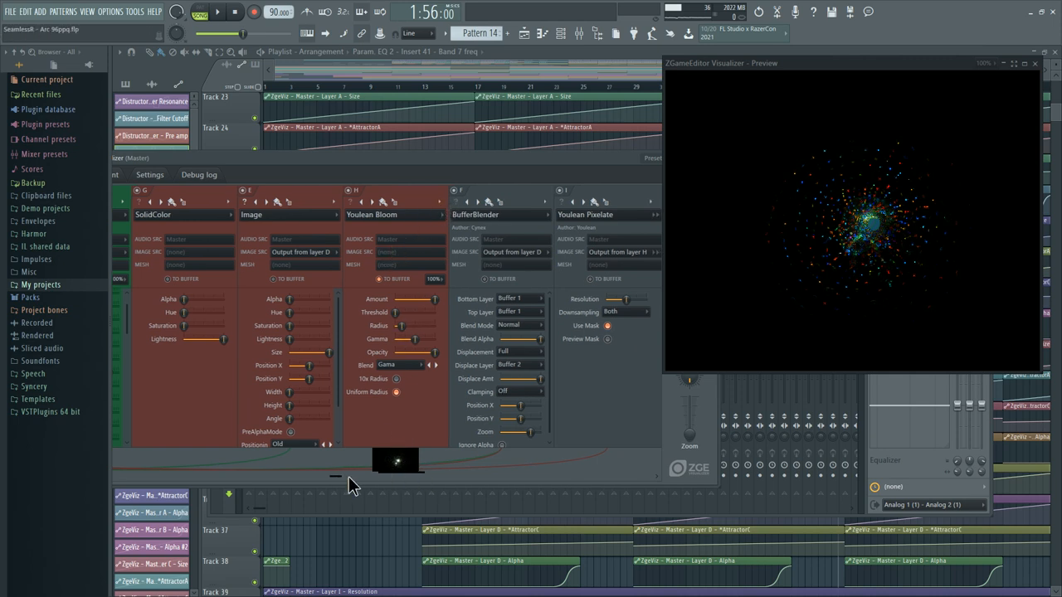
Step: Scroll the layer strip right to Youlean Color Correction and FrameBlur
scroll("right", 3)
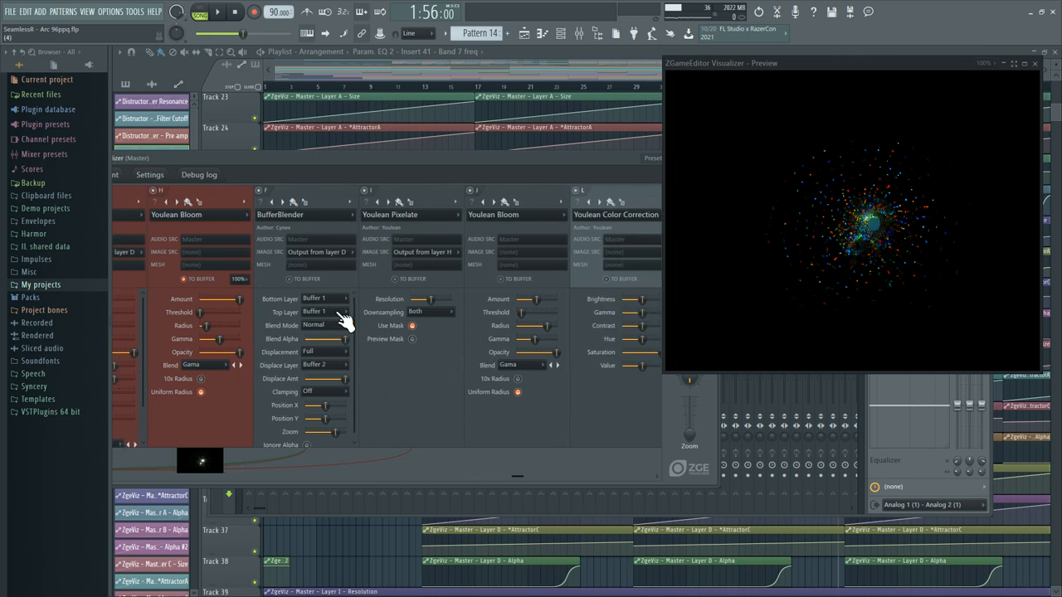
mouse_move(842, 198)
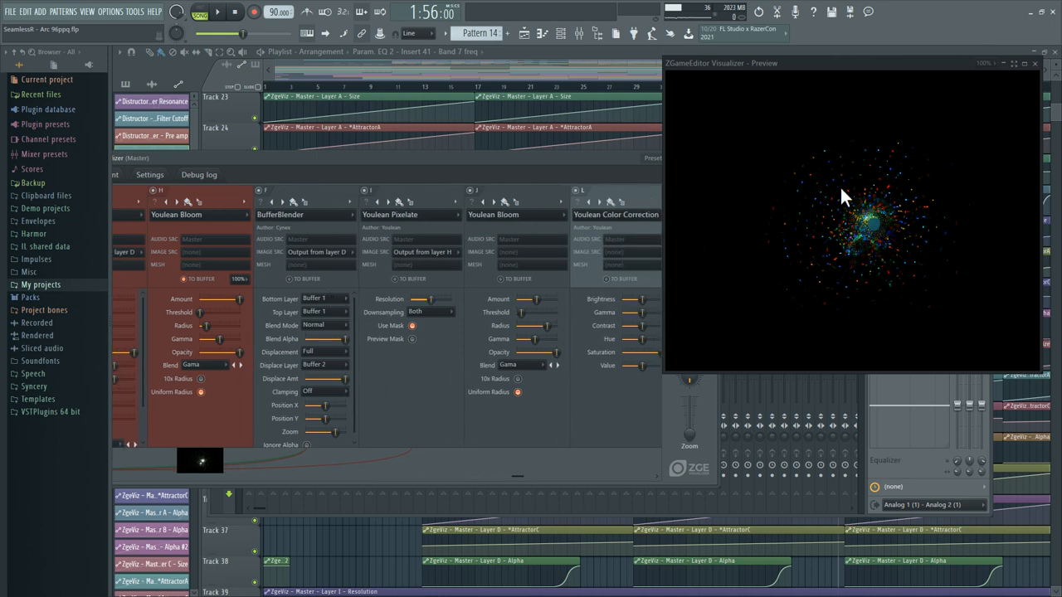
mouse_move(822, 189)
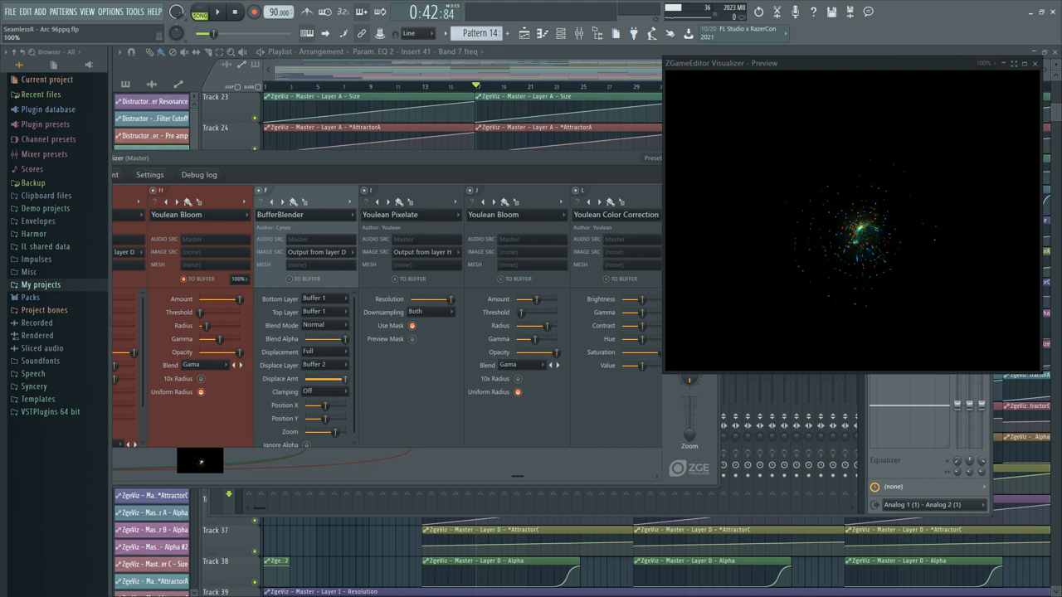
left_click_drag(332, 378, 305, 378)
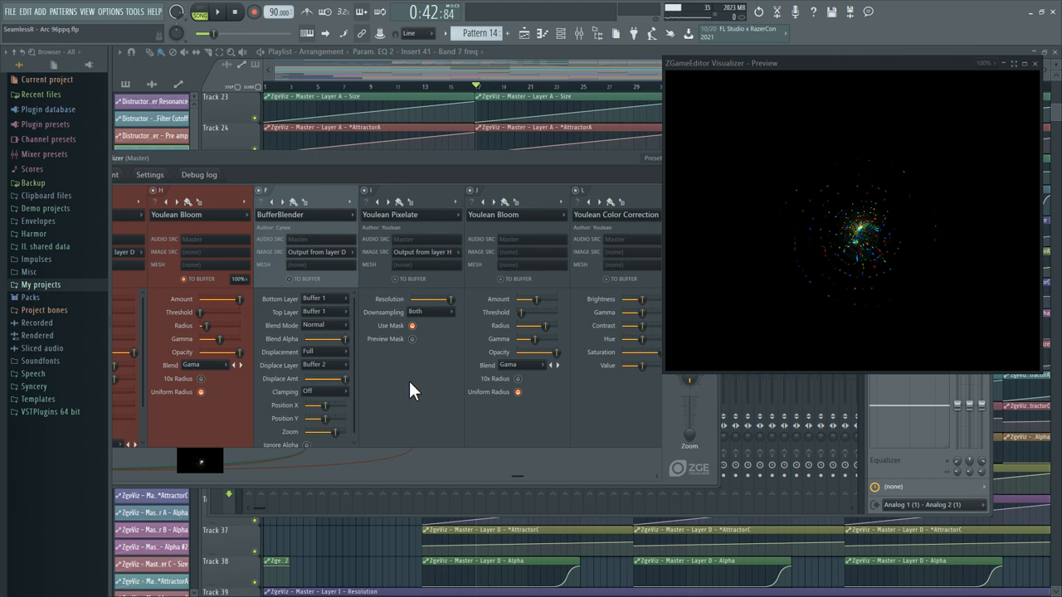
mouse_move(441, 423)
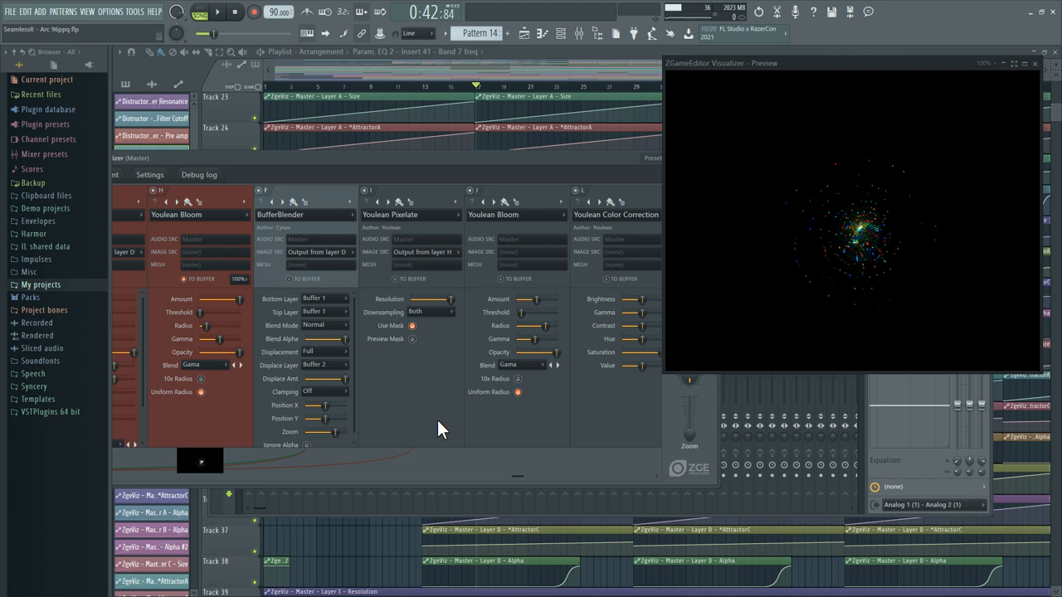
mouse_move(458, 415)
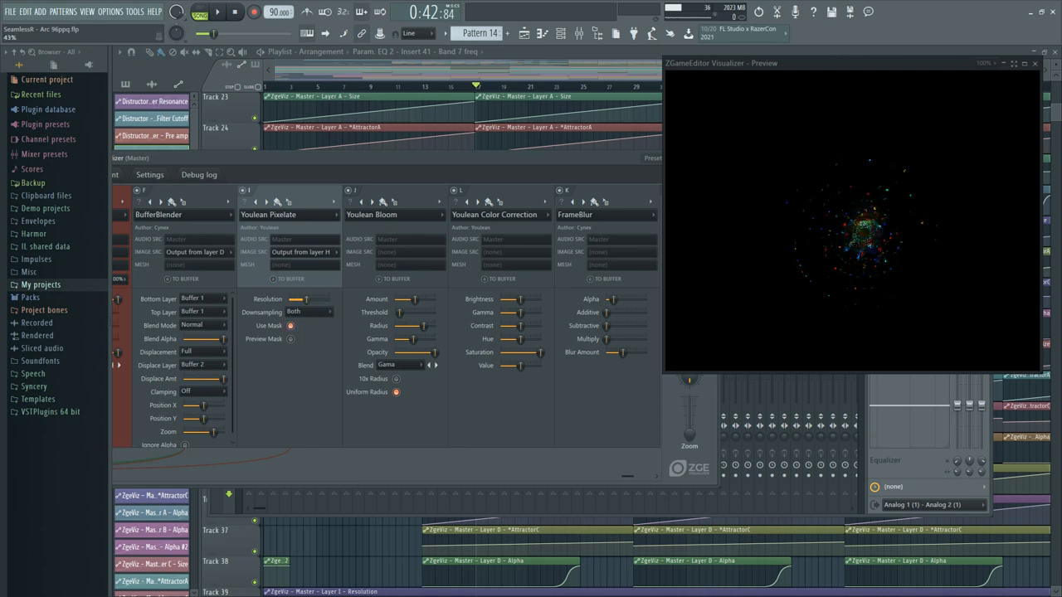
mouse_move(315, 312)
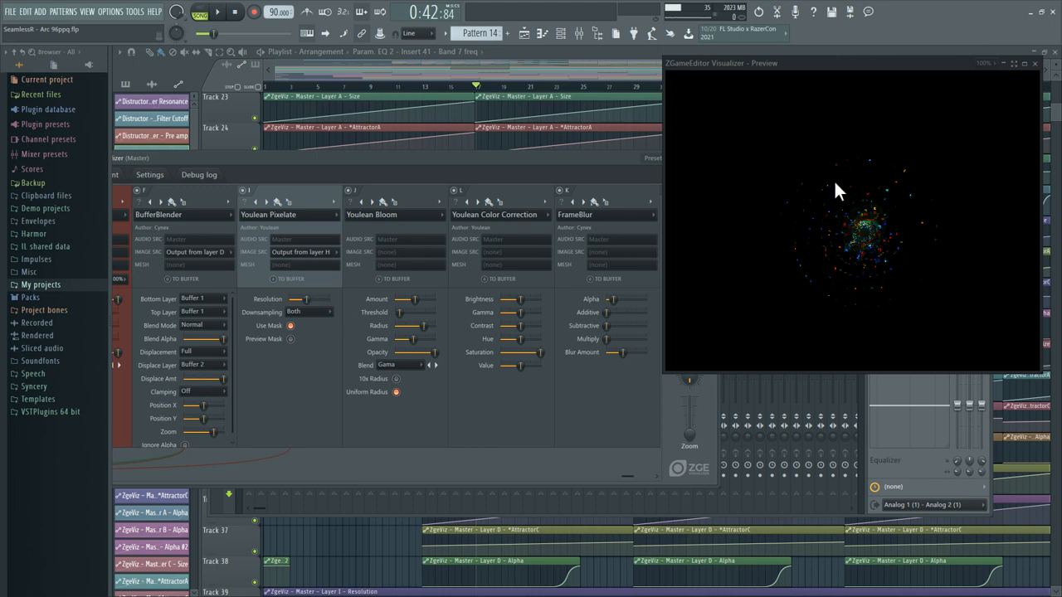
mouse_move(870, 174)
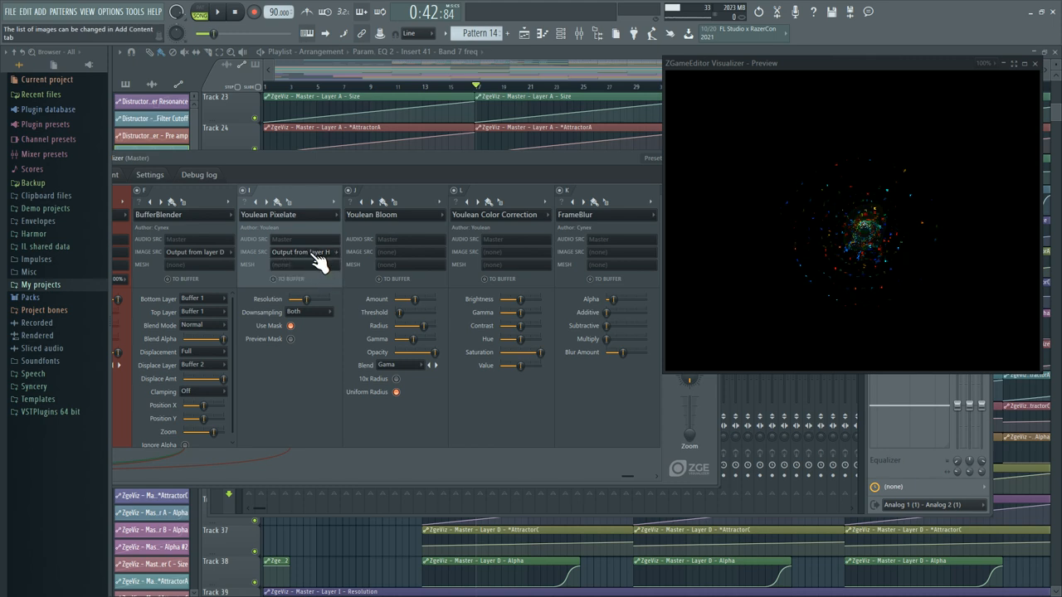
mouse_move(926, 230)
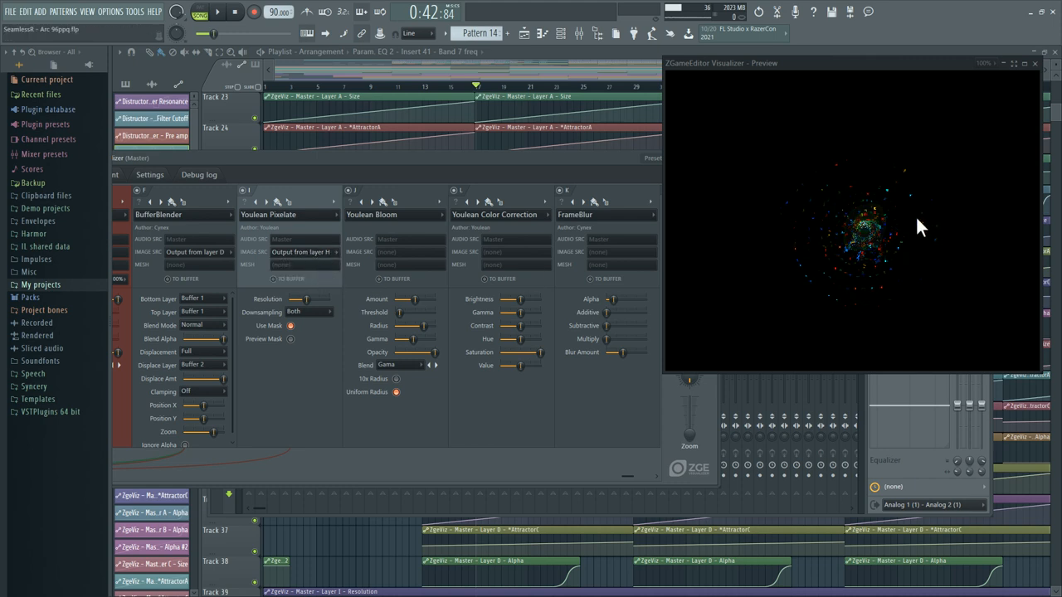
mouse_move(902, 257)
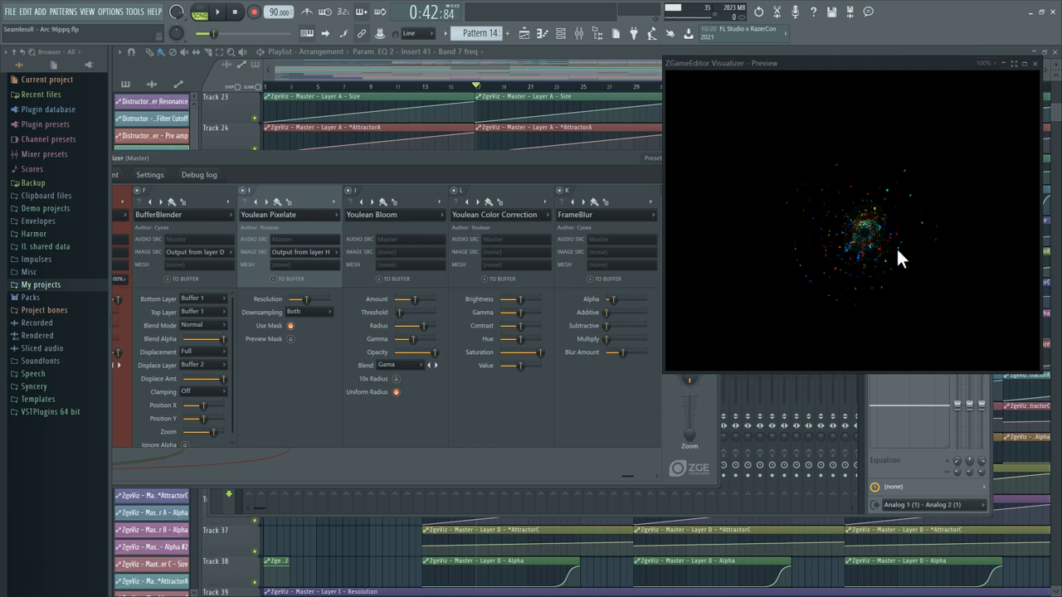
mouse_move(715, 283)
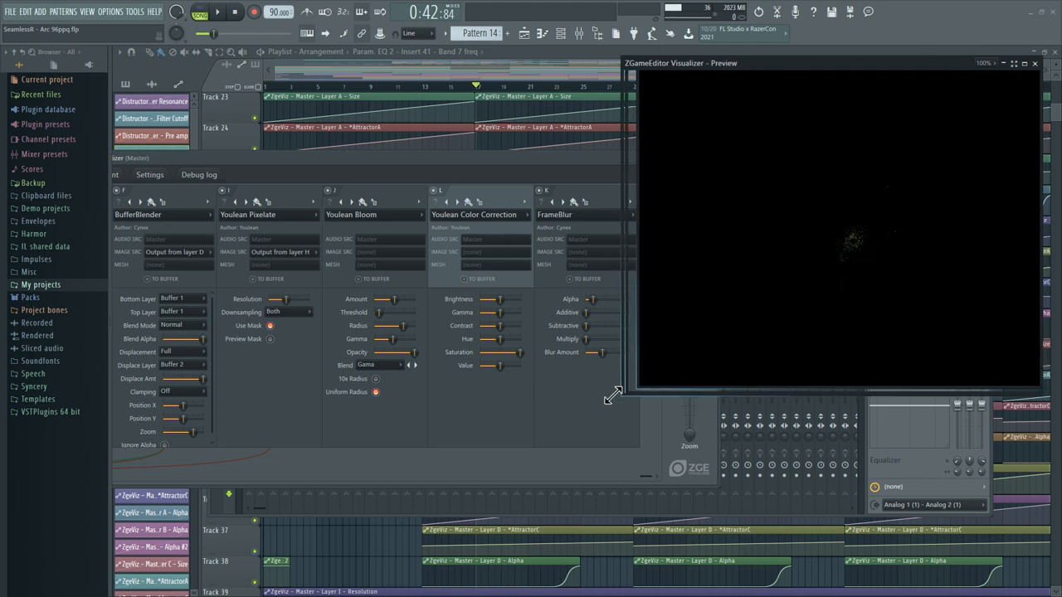
Step: Stretch the preview window larger so the particle animation sits above the layer chain
left_click_drag(612, 396, 468, 452)
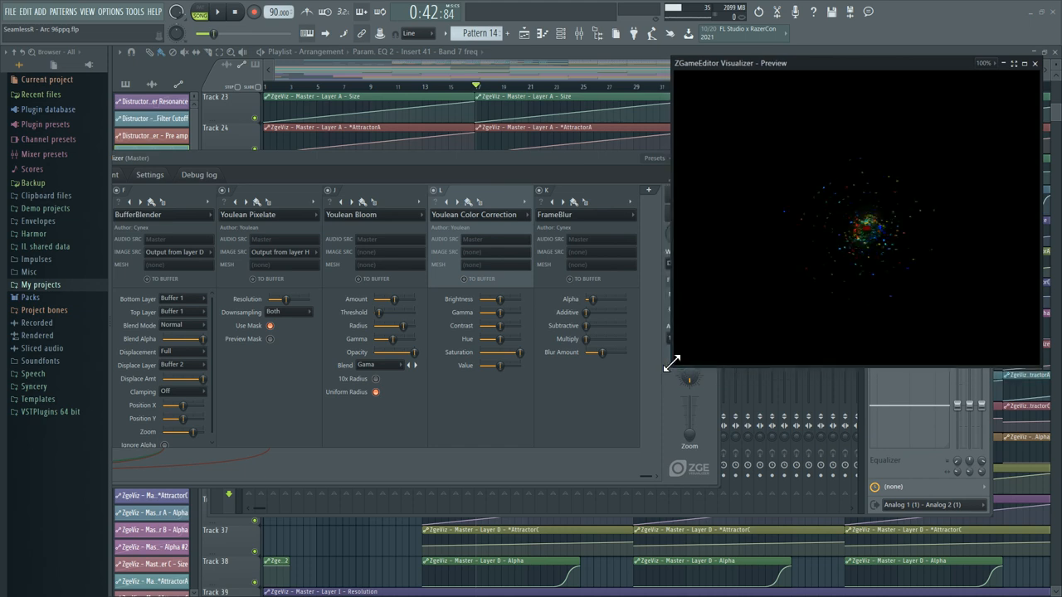
mouse_move(655, 323)
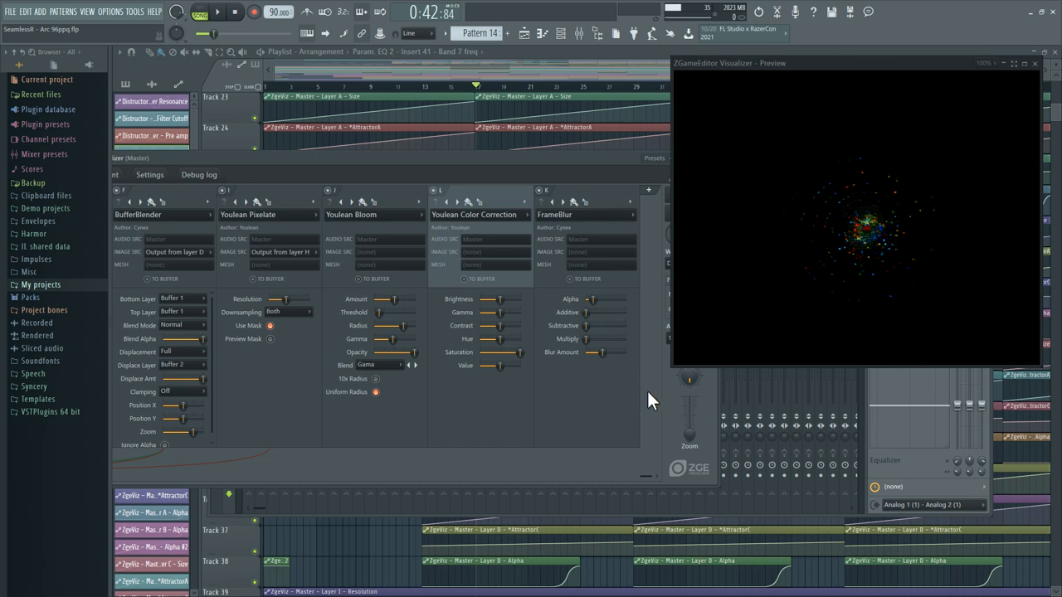
mouse_move(654, 385)
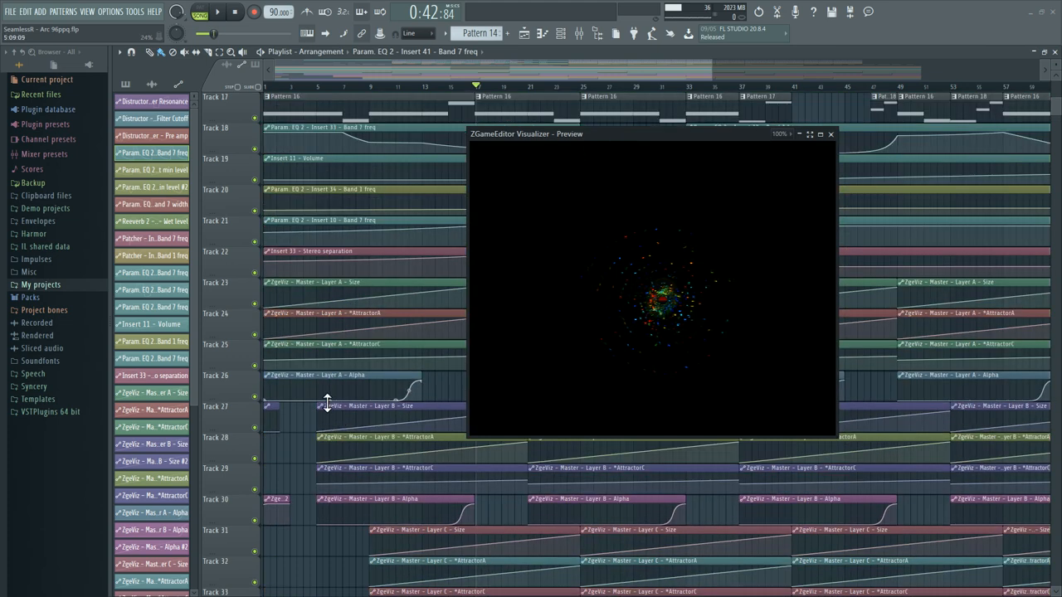
Step: Scroll the Playlist to Track 1 and move the preview over the top tracks
scroll("up", 3)
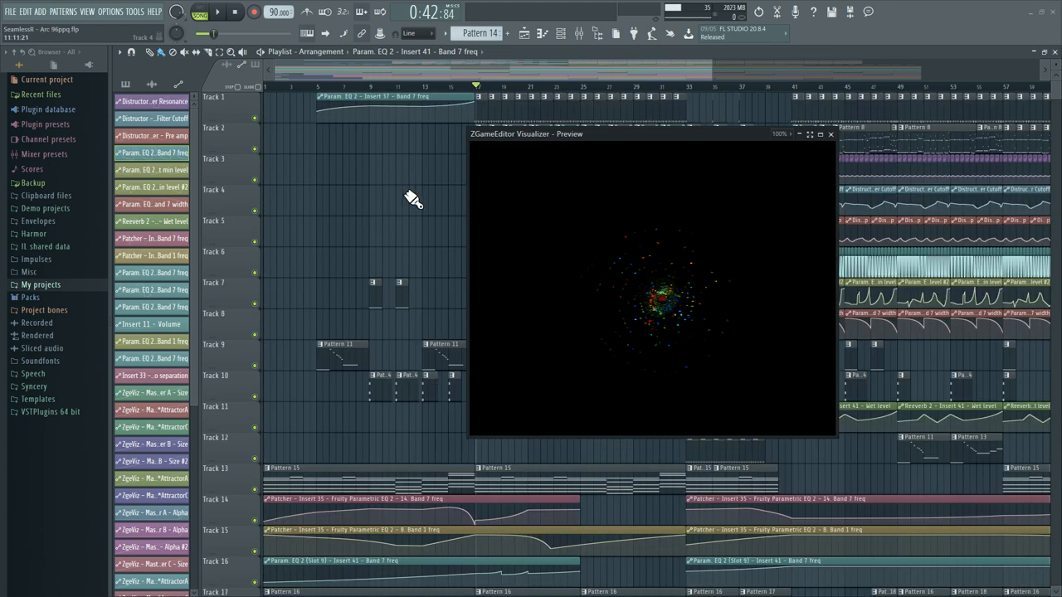
mouse_move(539, 166)
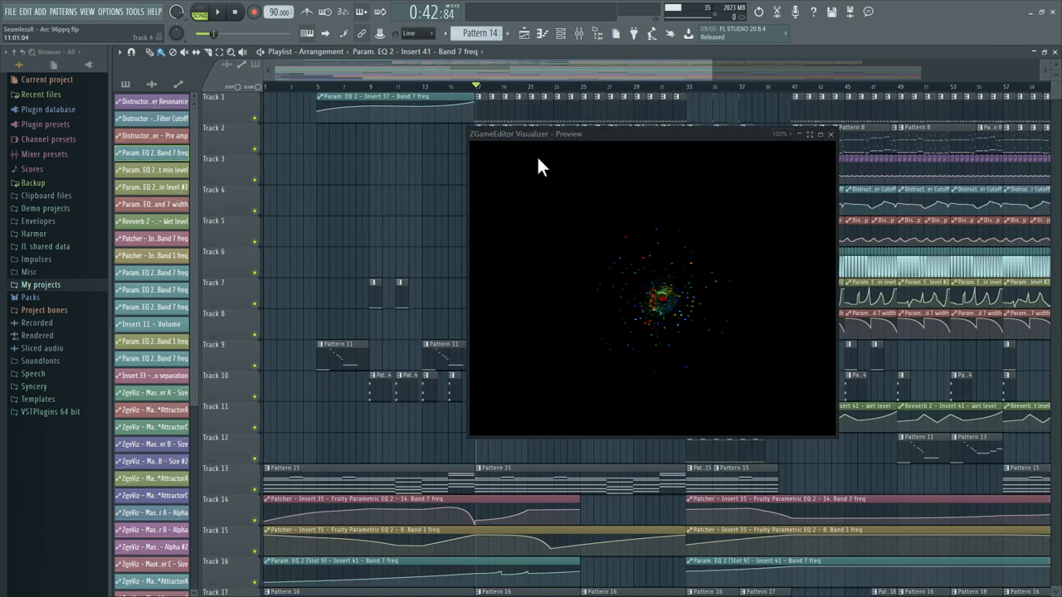
left_click_drag(524, 133, 411, 179)
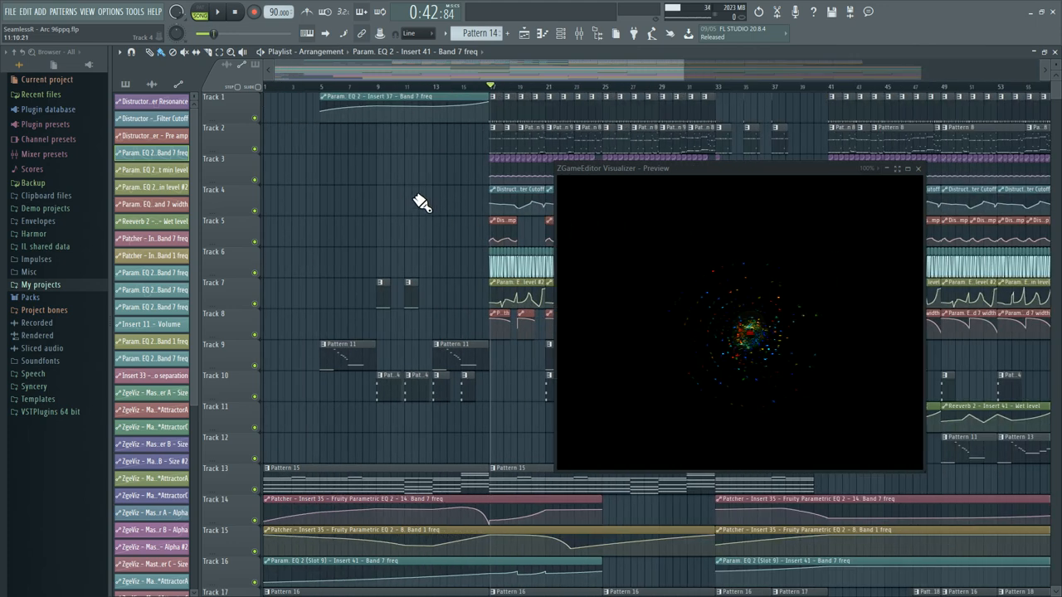
mouse_move(407, 208)
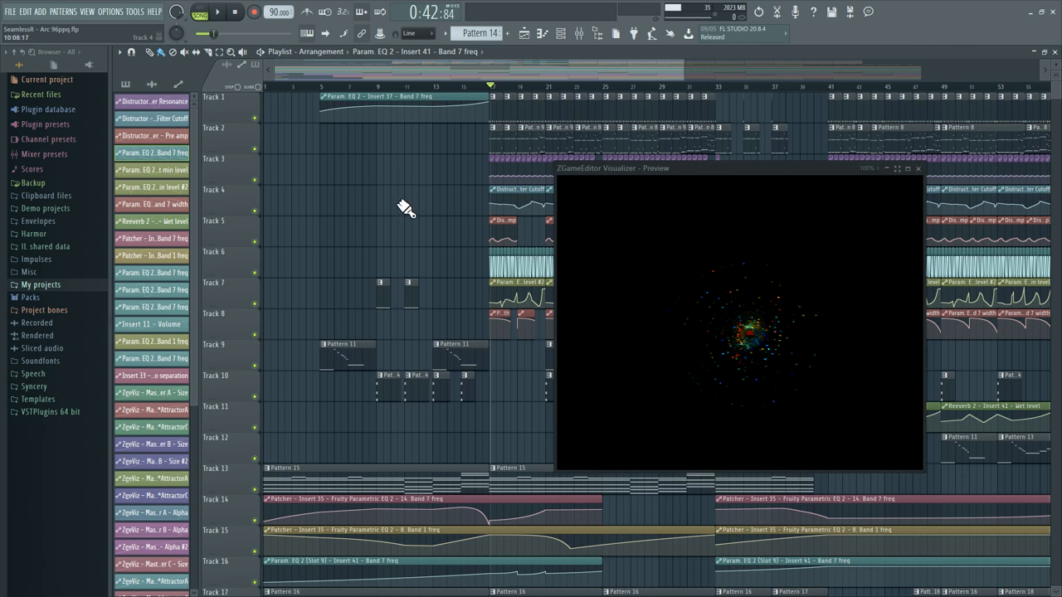
mouse_move(372, 201)
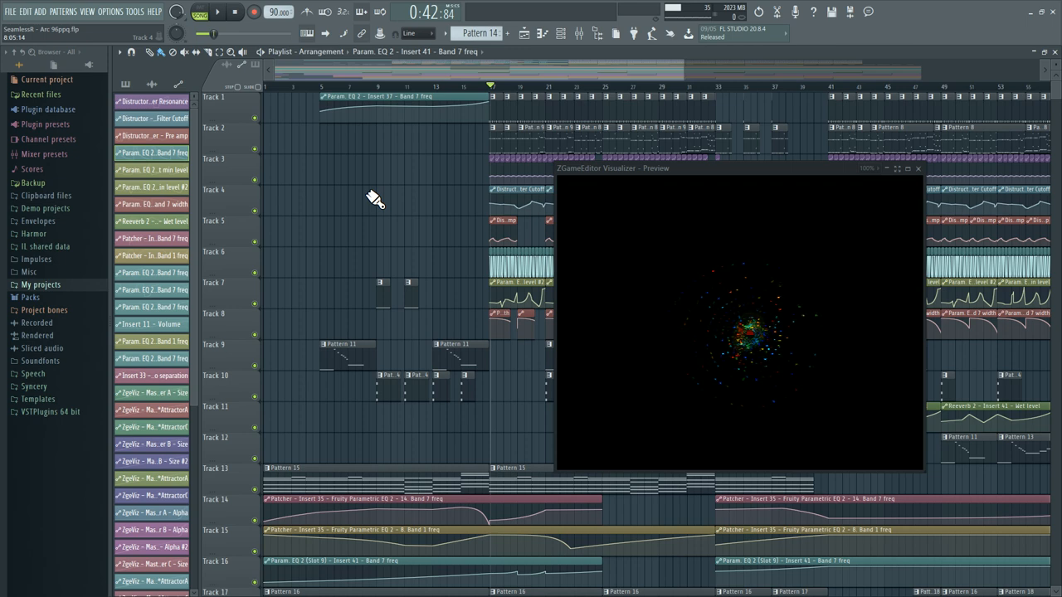
mouse_move(375, 199)
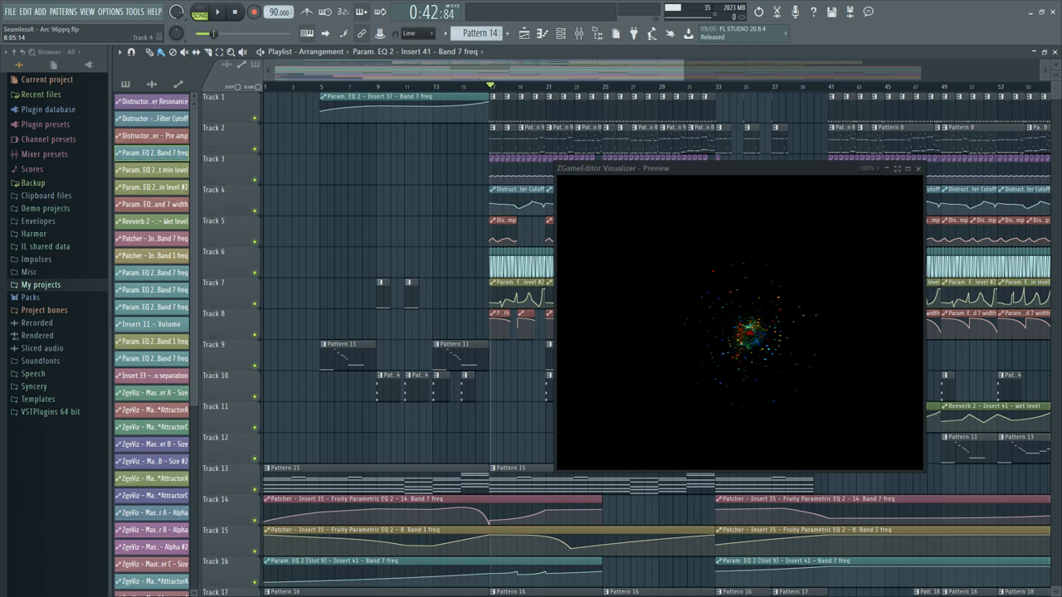